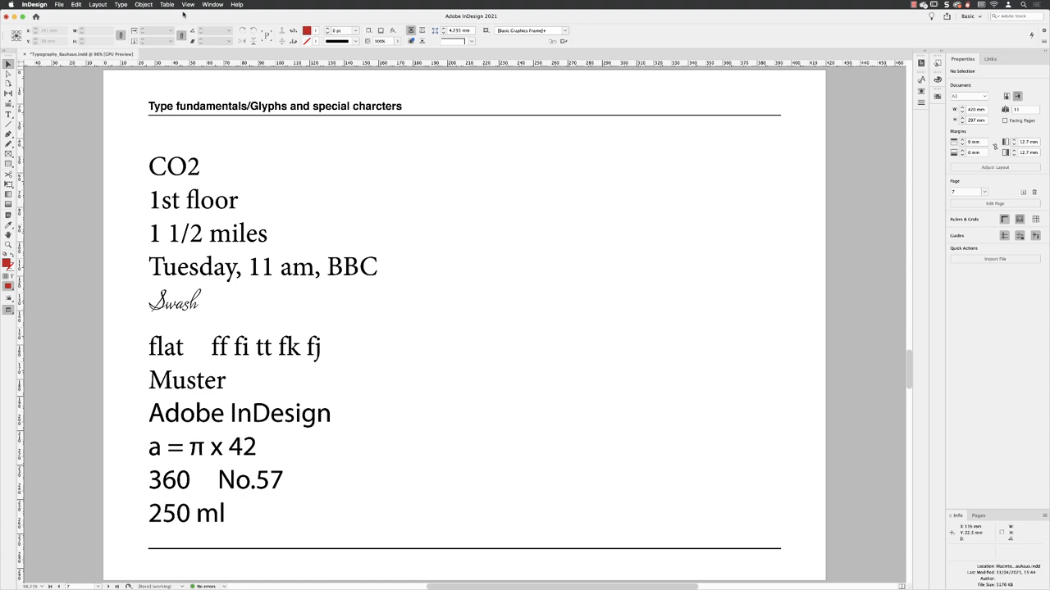
- Show the Character panel and the Glyphs panel beside the type sample page
left_click(212, 4)
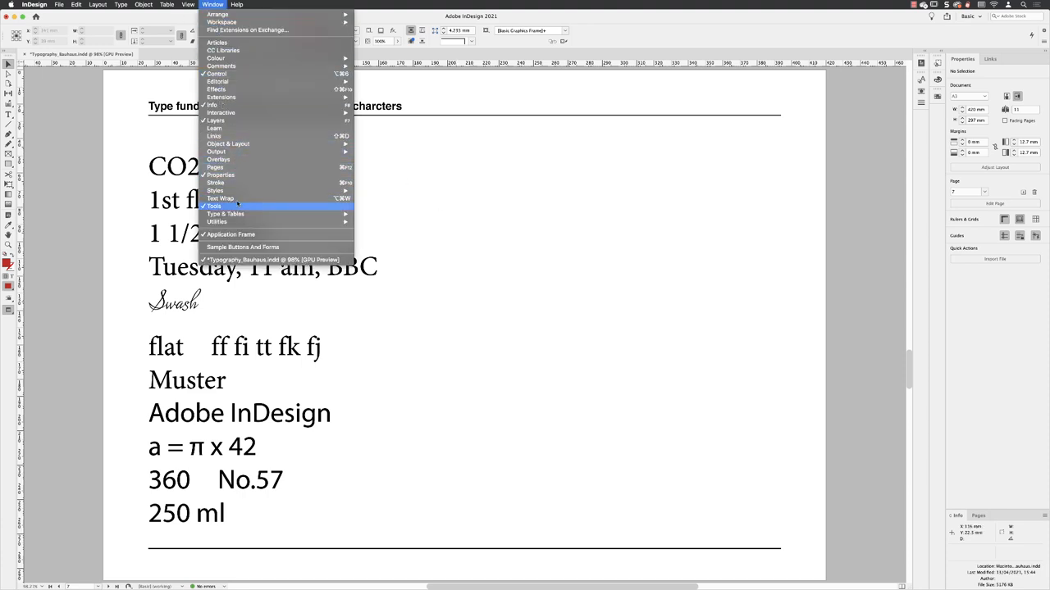
mouse_move(225, 214)
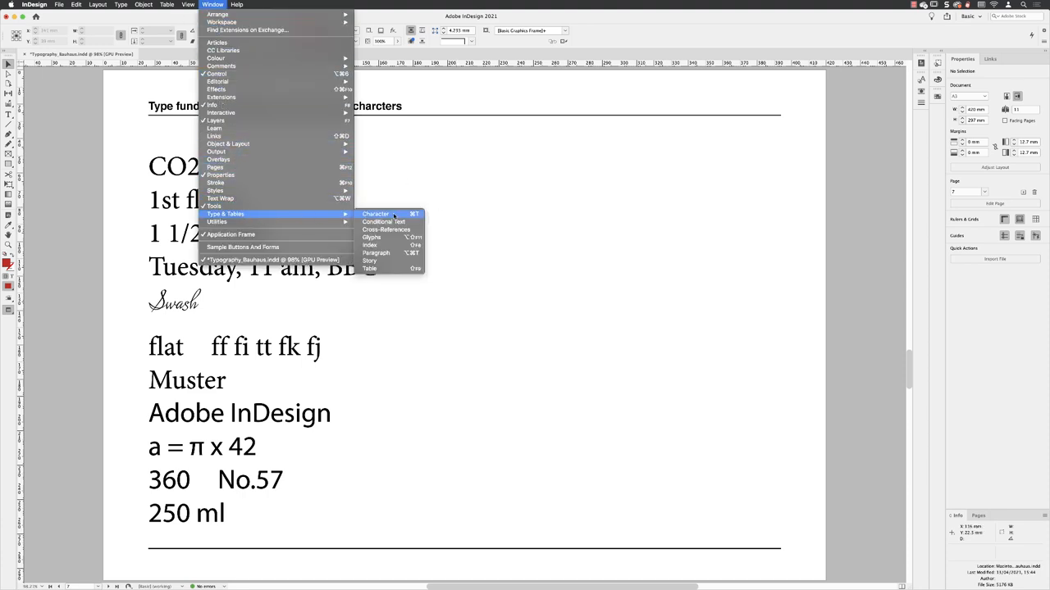
left_click(375, 214)
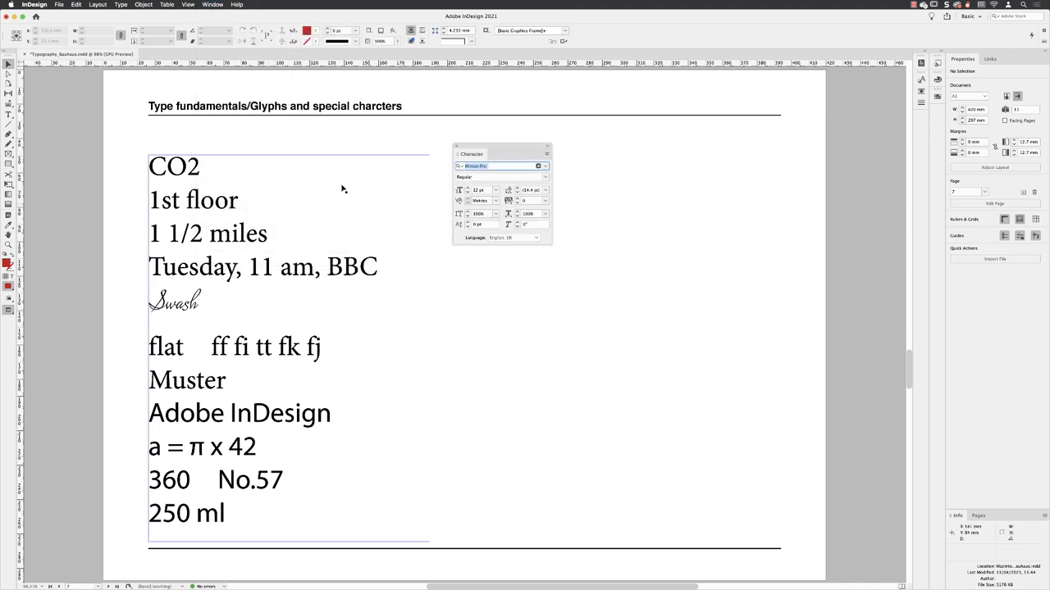
left_click(121, 5)
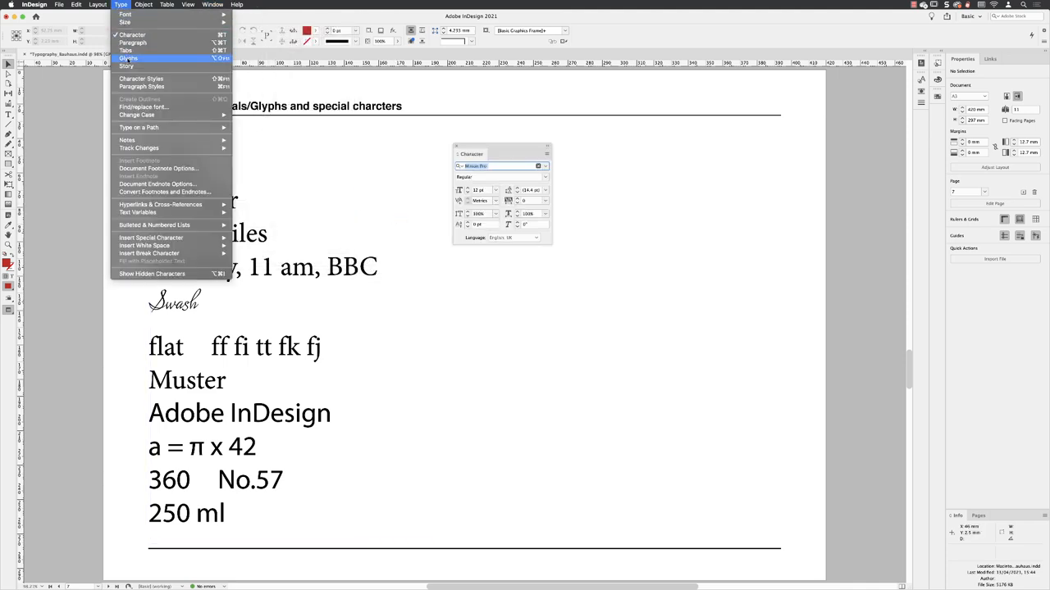
left_click(128, 58)
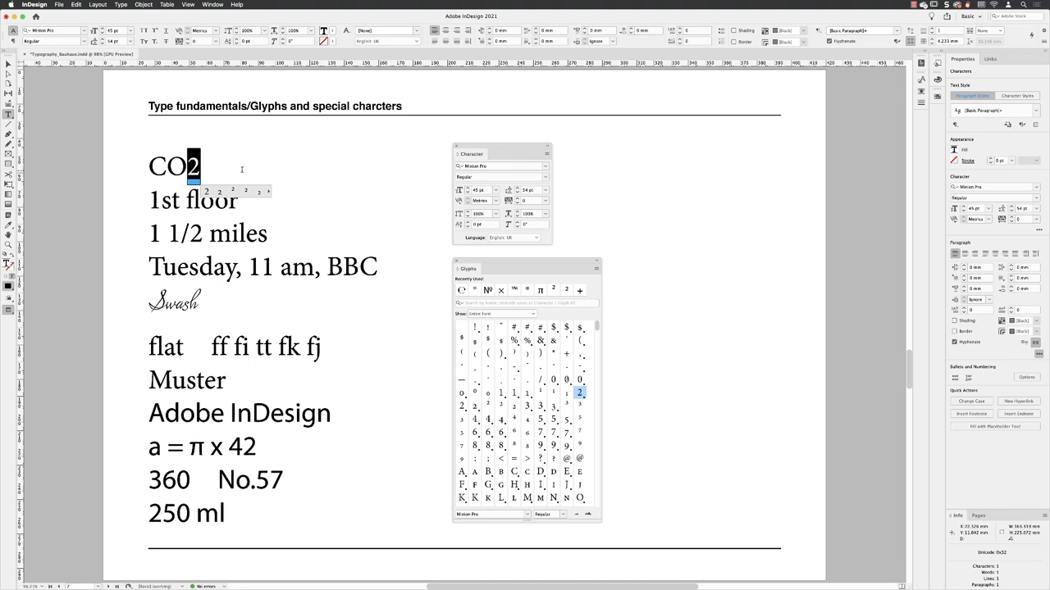
- Apply the OpenType Subscript/Inferior positional form to the 2 in CO2
left_click(547, 155)
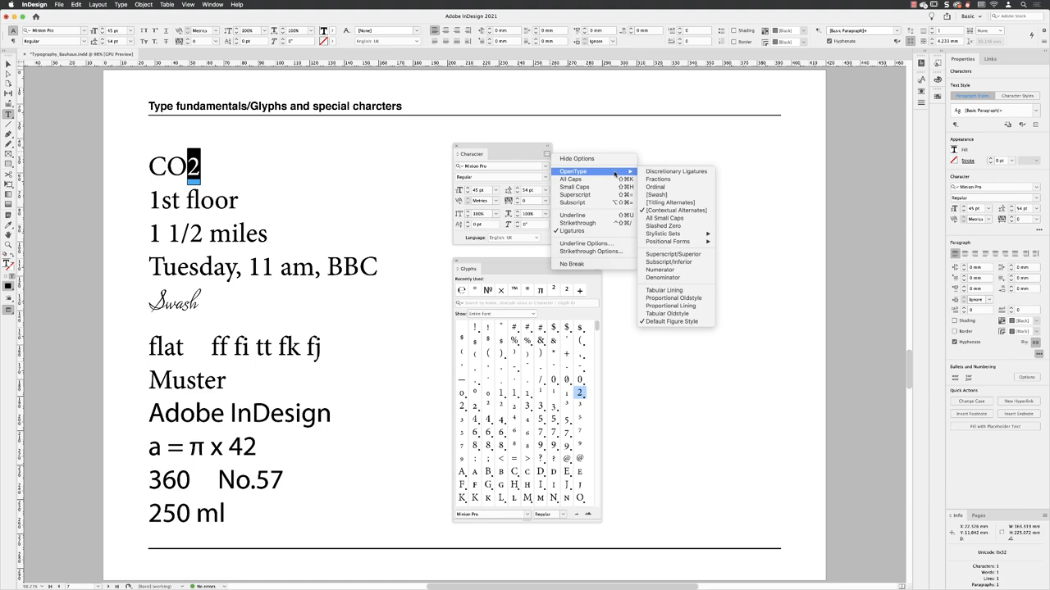
mouse_move(668, 241)
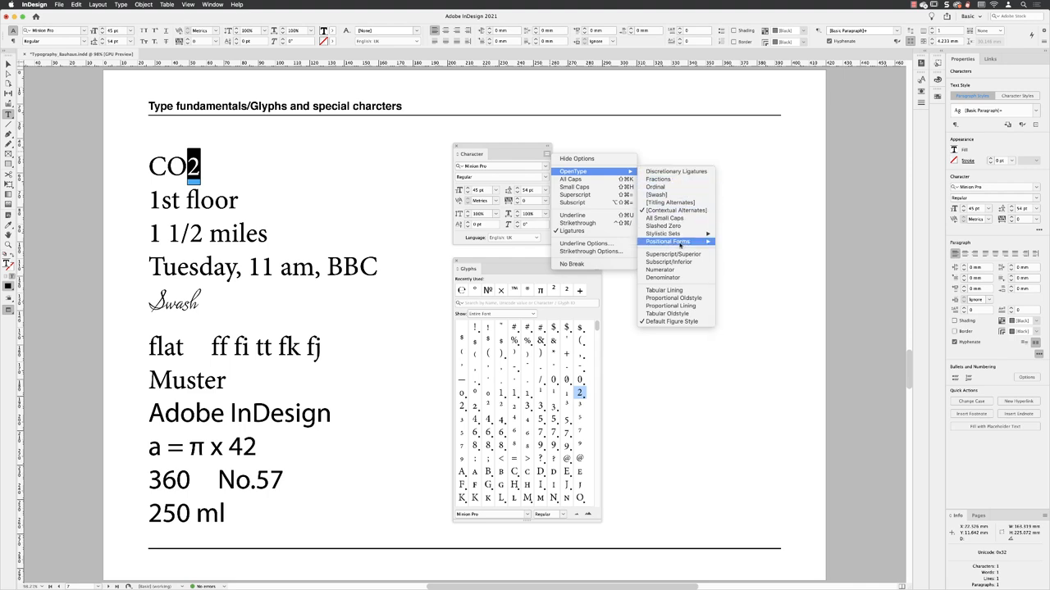
mouse_move(669, 262)
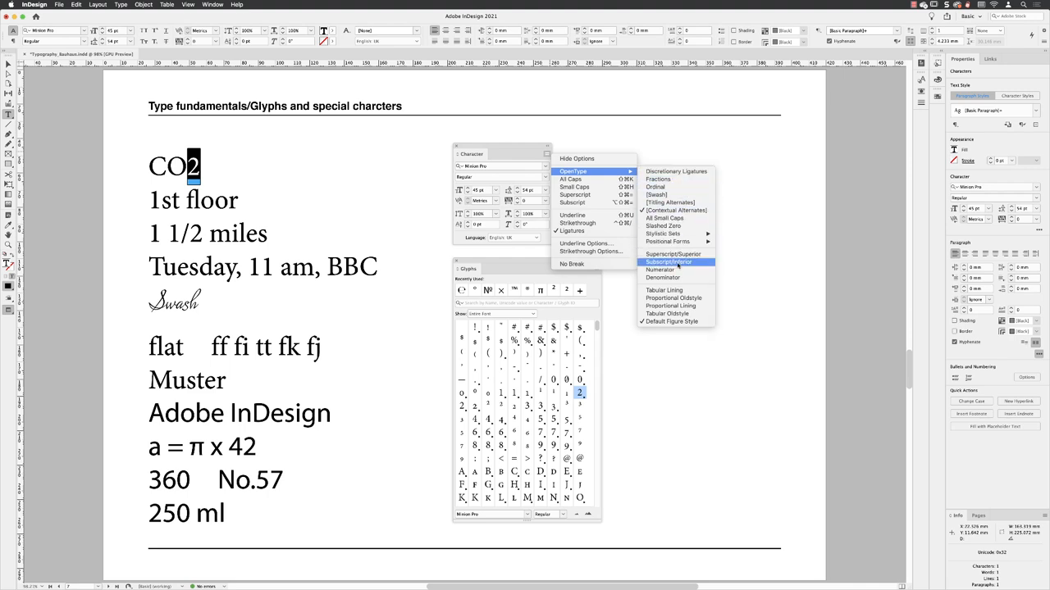
left_click(668, 263)
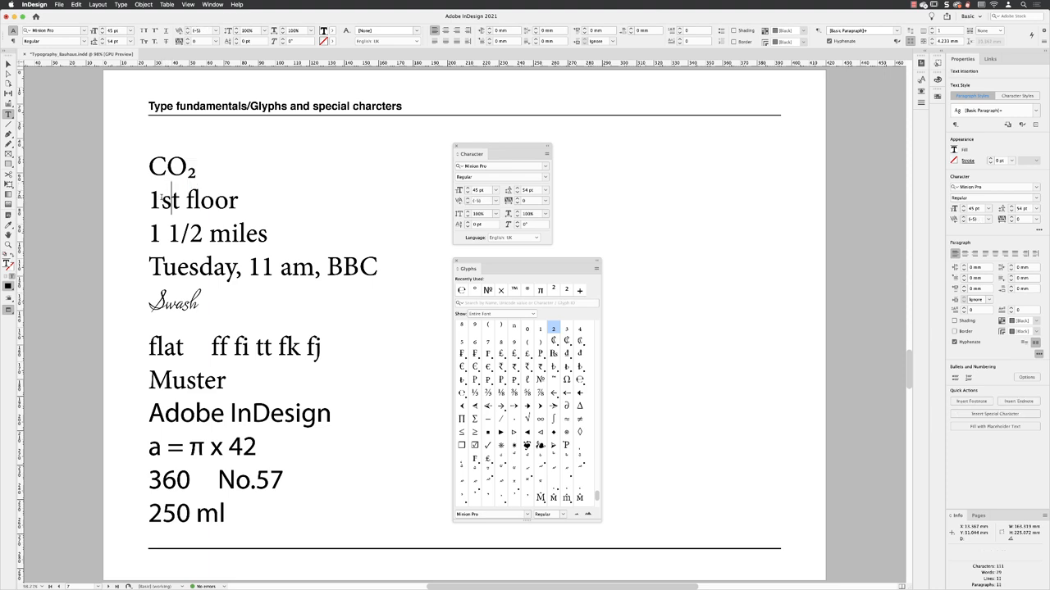
- Select the 'st' in 1st and apply the Ordinal form from the Character panel menu
double_click(168, 200)
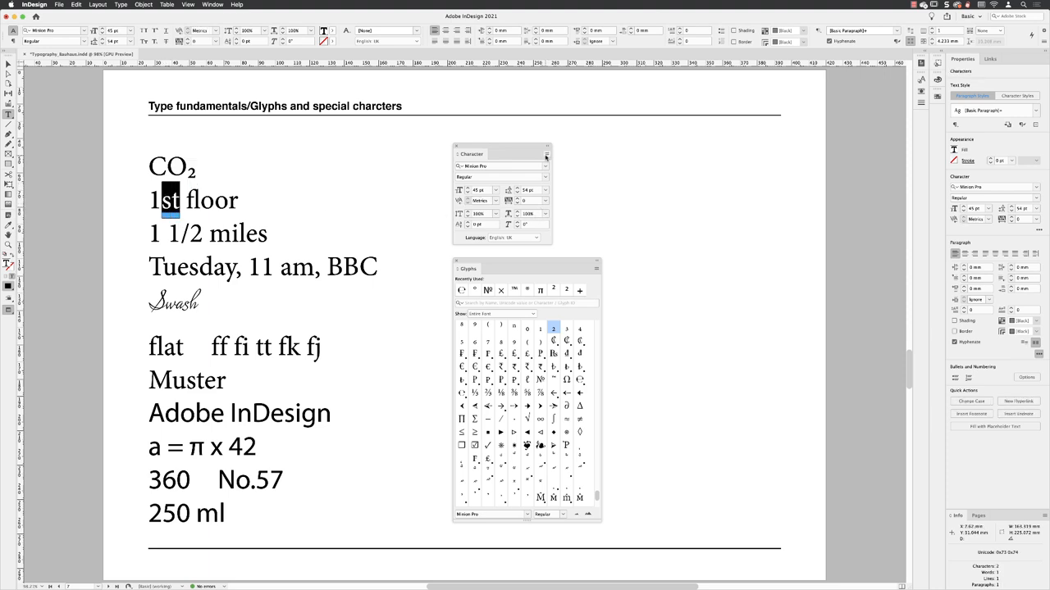
left_click(547, 155)
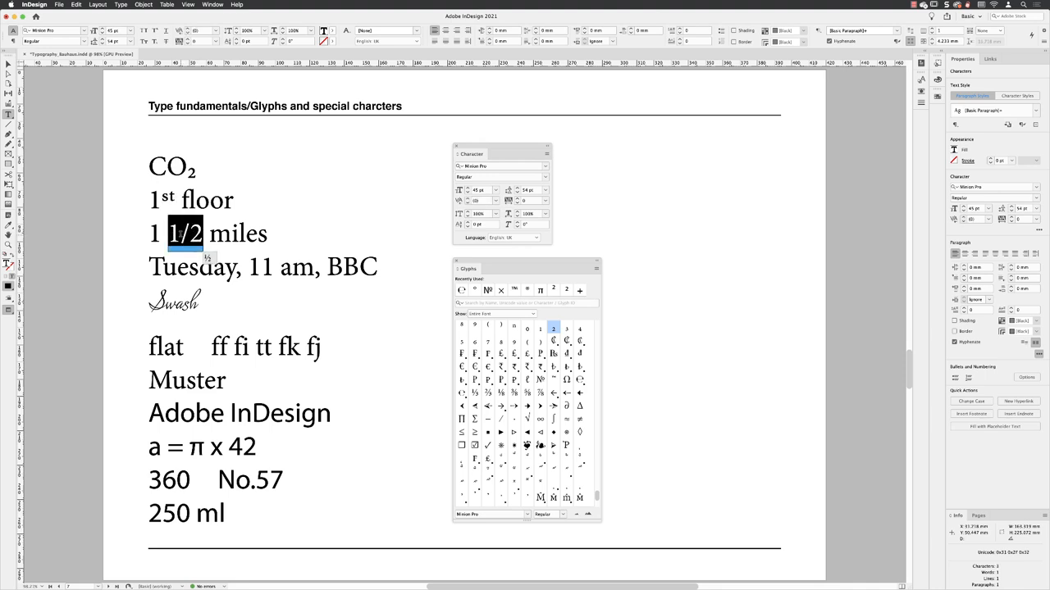
- Replace the 1/2 in '1 1/2 miles' with the ½ fraction glyph
left_click(492, 201)
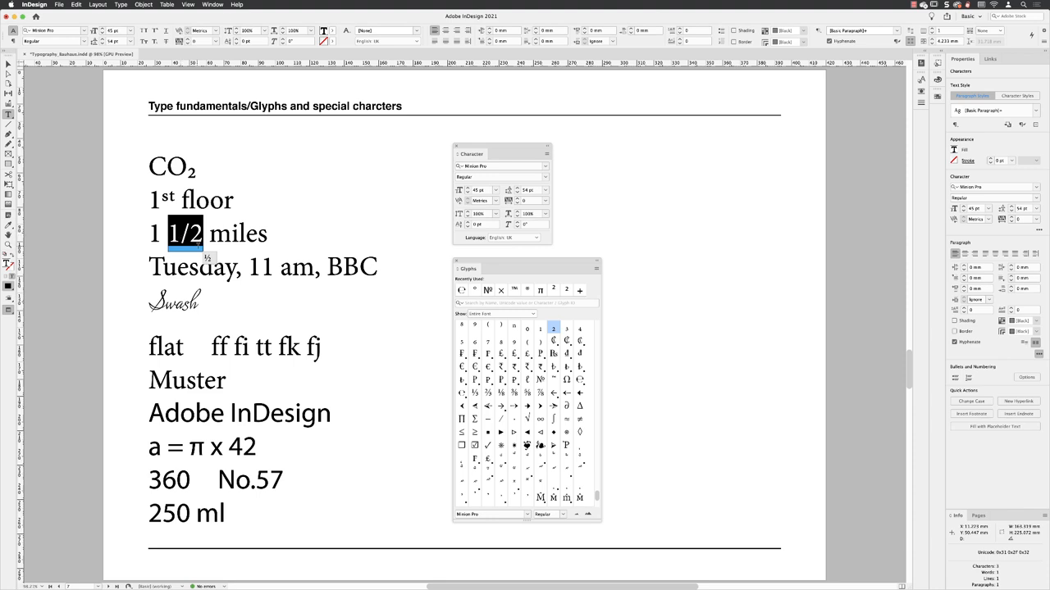
mouse_move(208, 259)
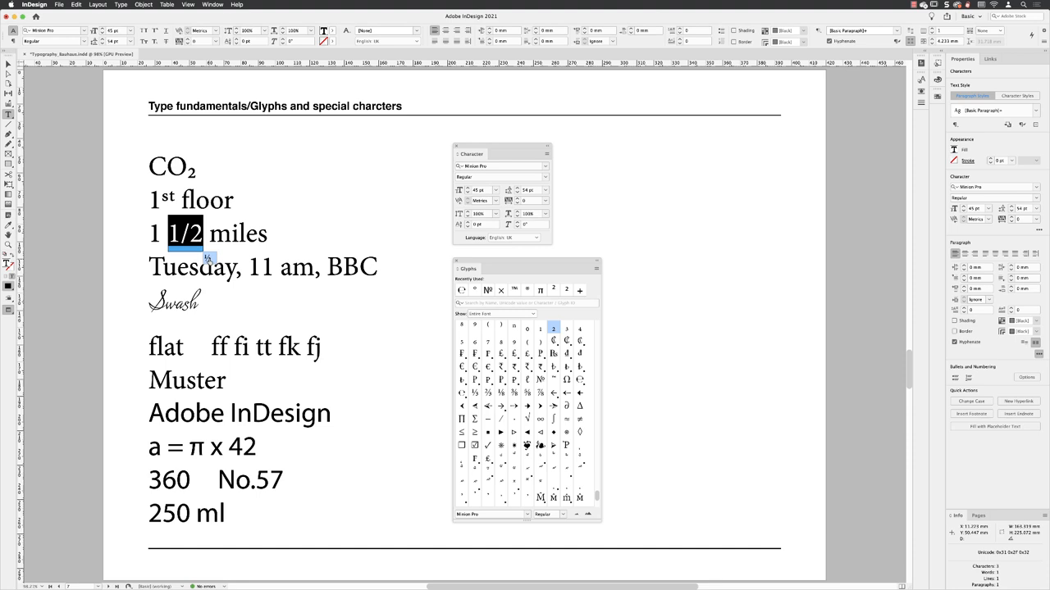
double_click(540, 328)
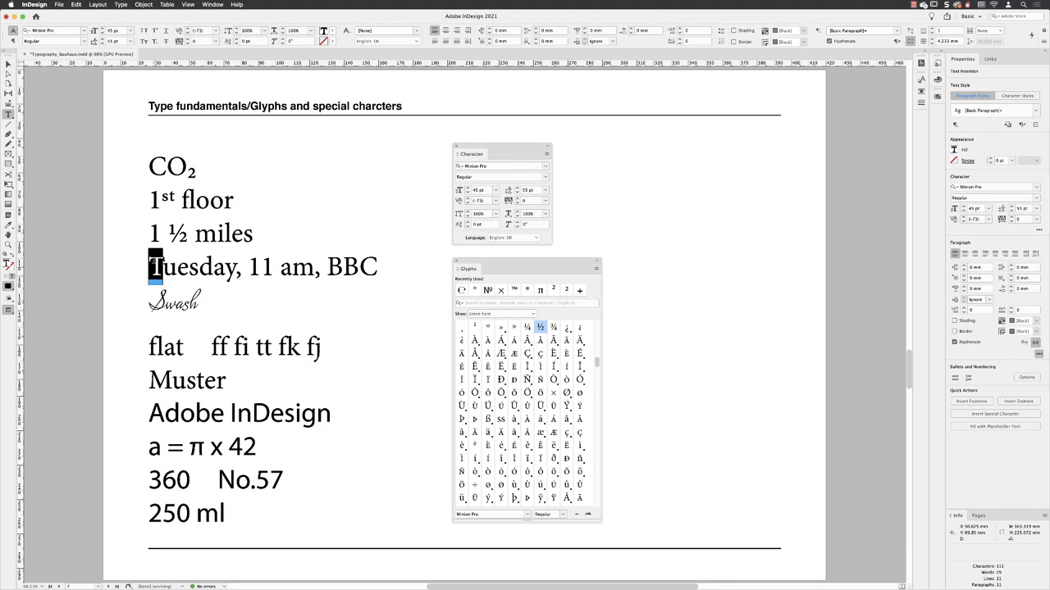
- Set the whole 'Tuesday, 11 am, BBC' line in OpenType All Small Caps
triple_click(262, 267)
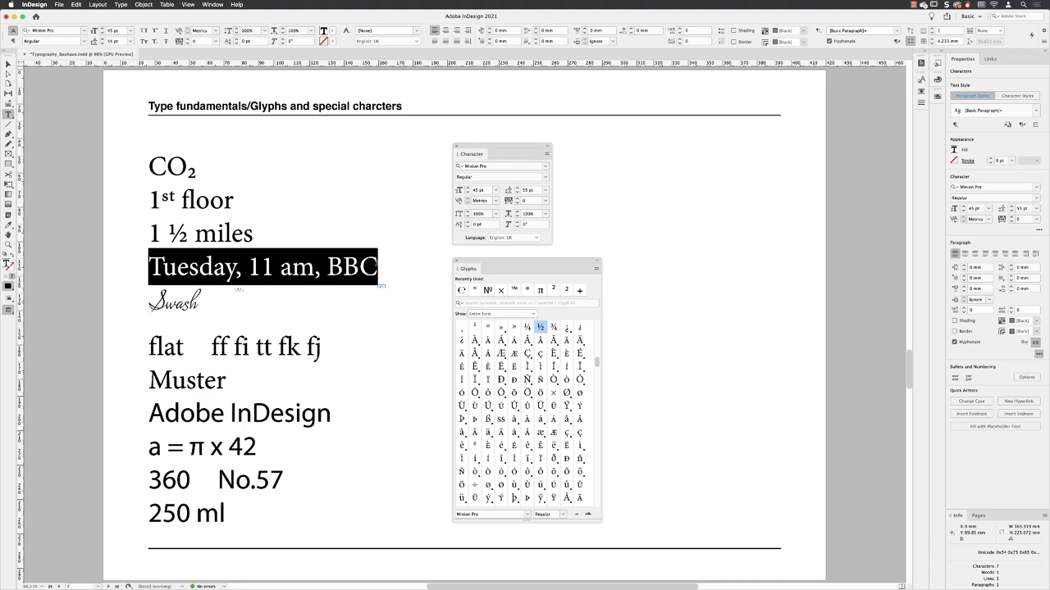
left_click(547, 153)
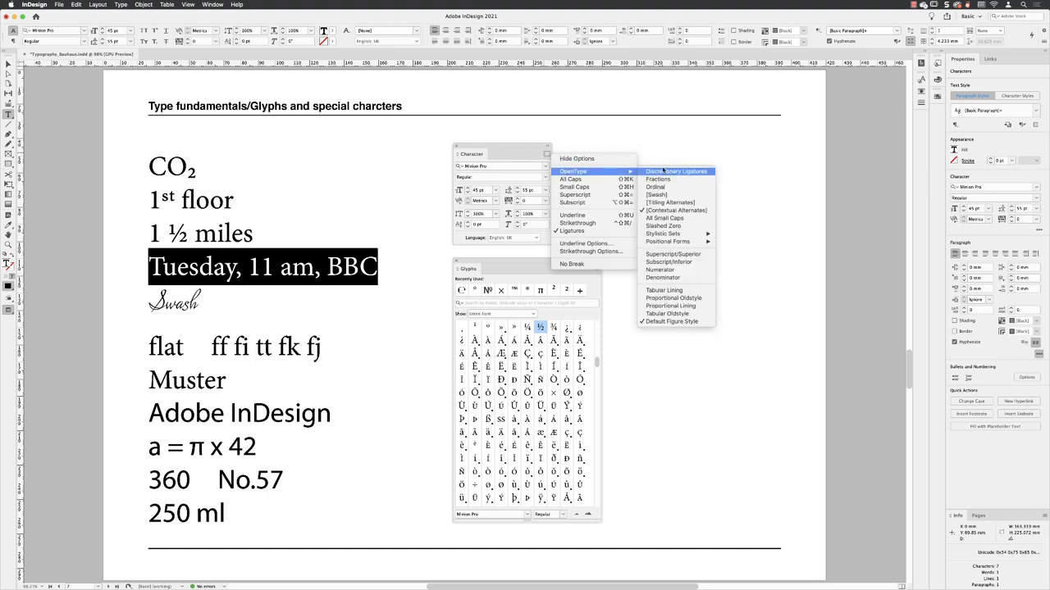
mouse_move(656, 187)
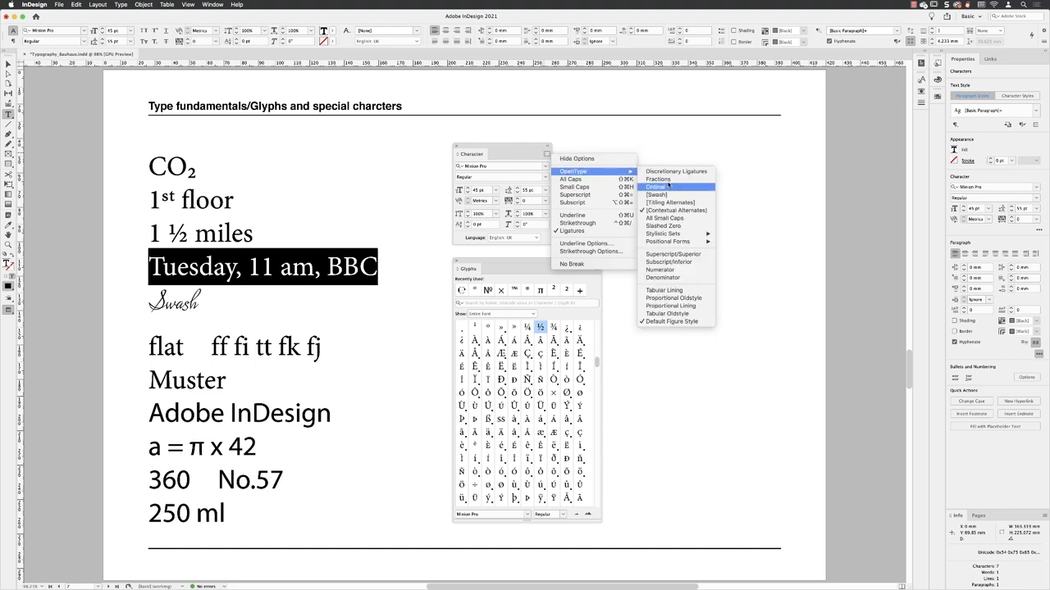
left_click(664, 217)
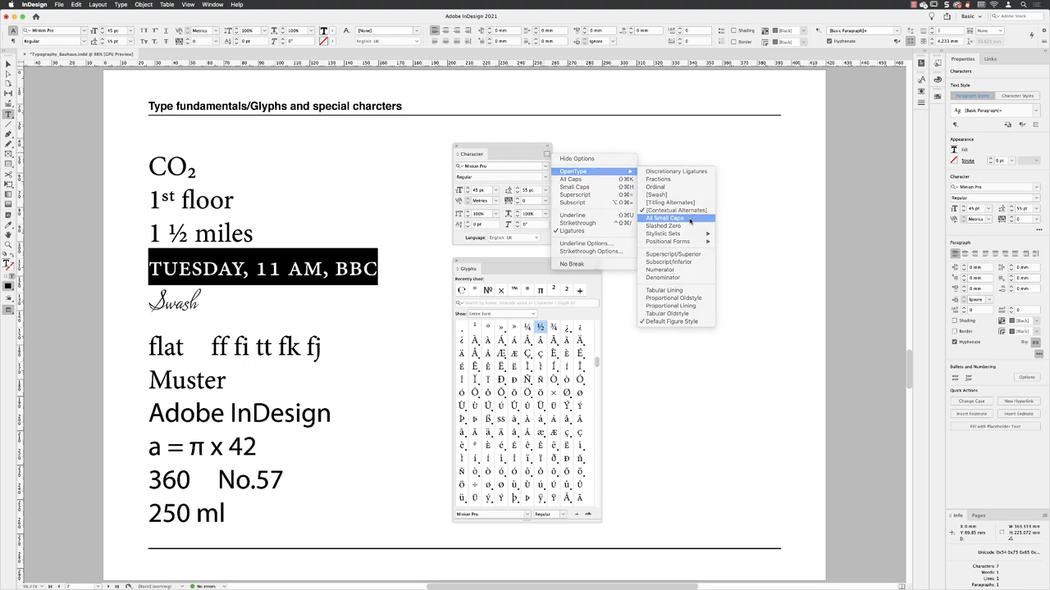
left_click(664, 217)
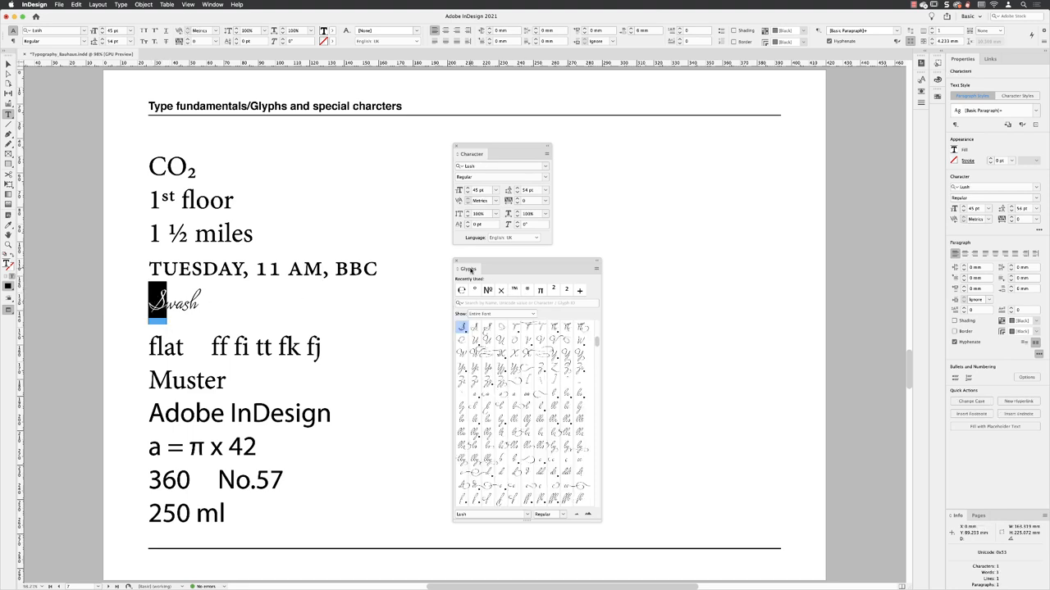
- Filter the Glyphs panel to Alternates for Selection for the S of Swash
left_click(532, 315)
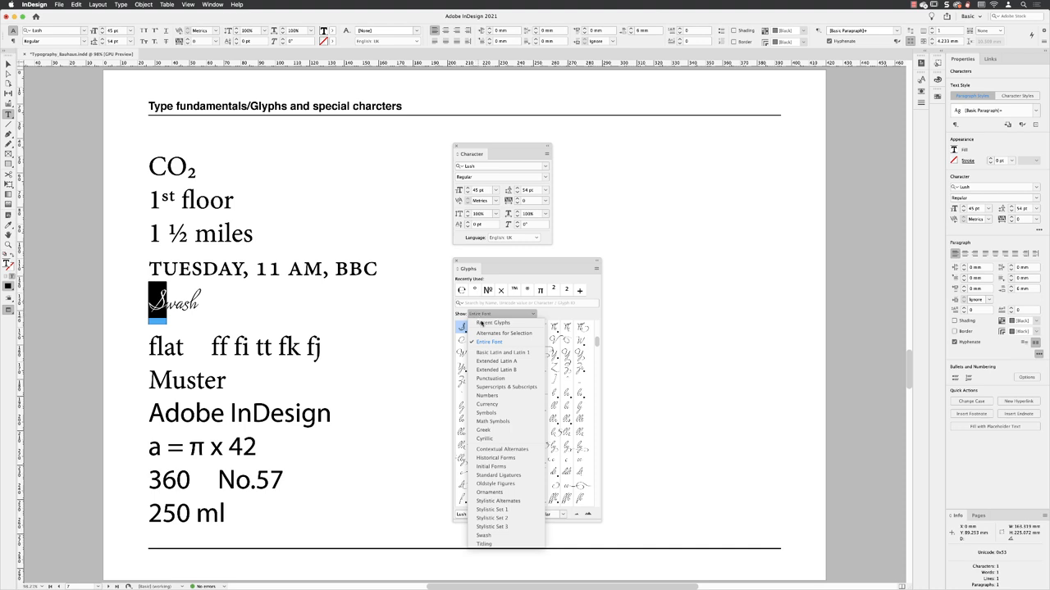
mouse_move(504, 332)
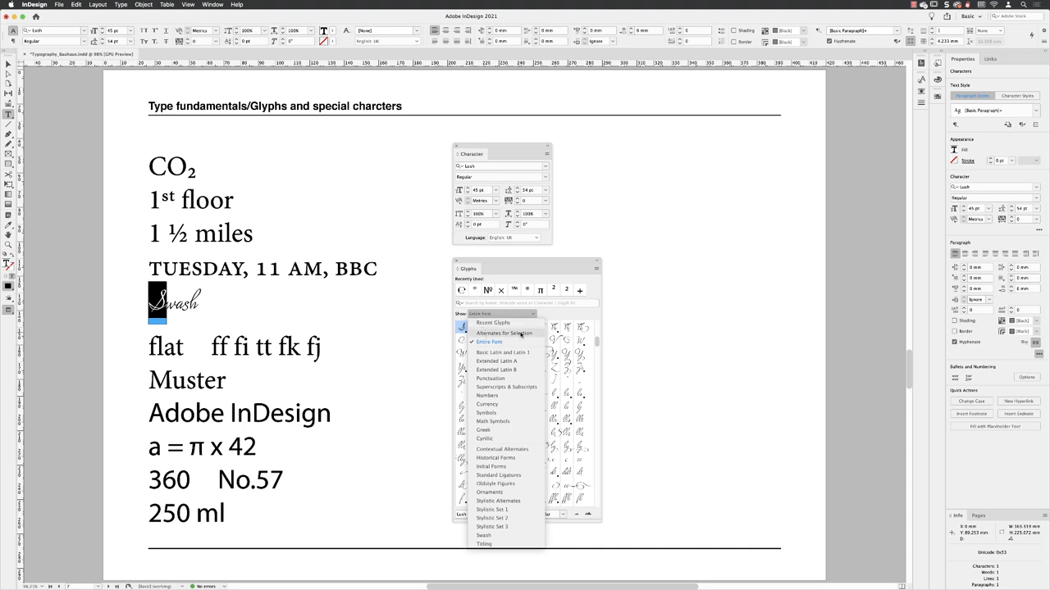
left_click(504, 333)
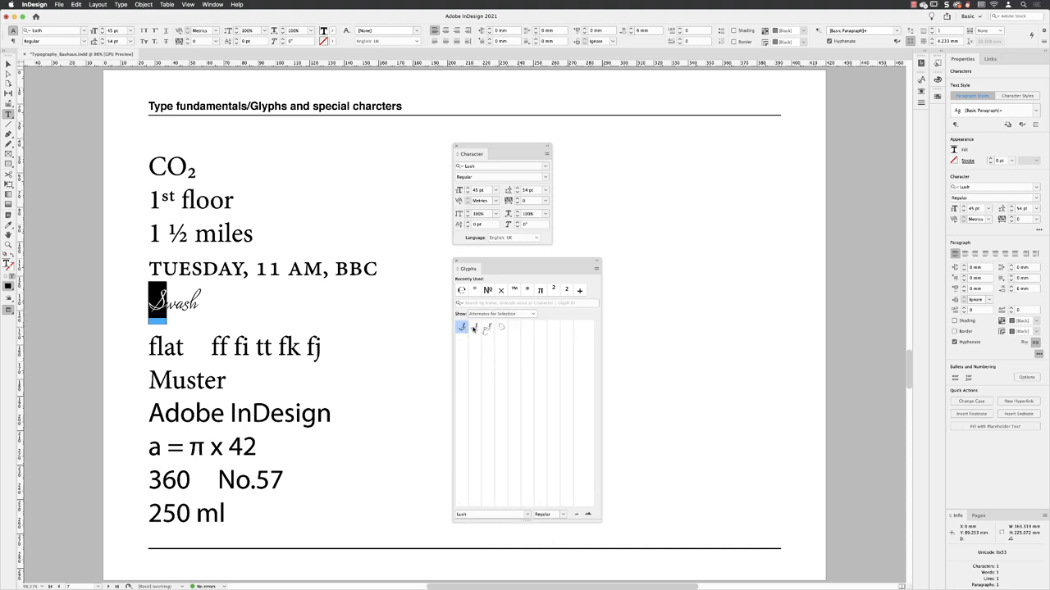
mouse_move(475, 327)
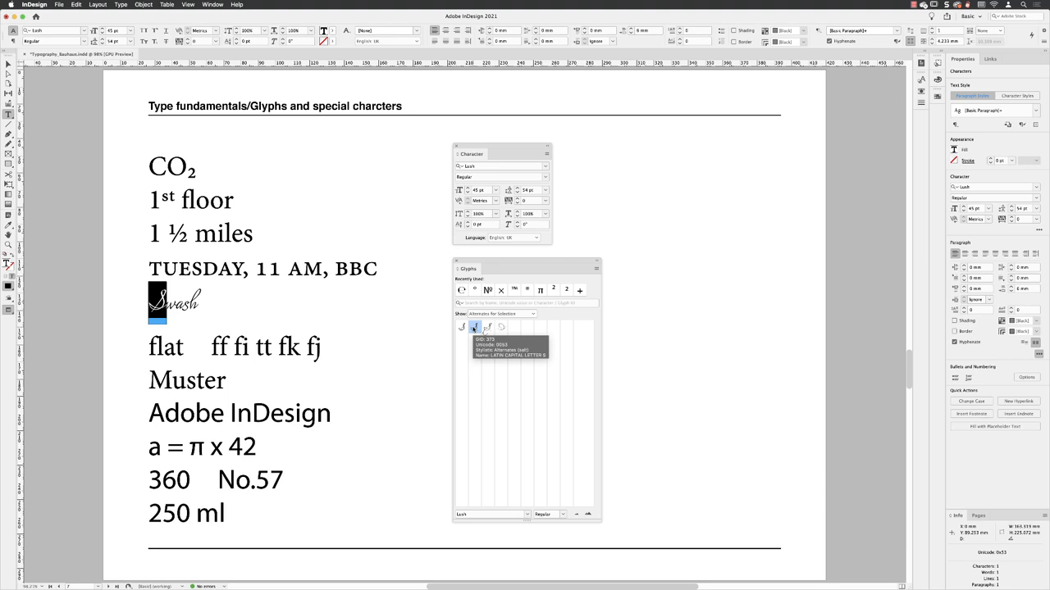
mouse_move(487, 326)
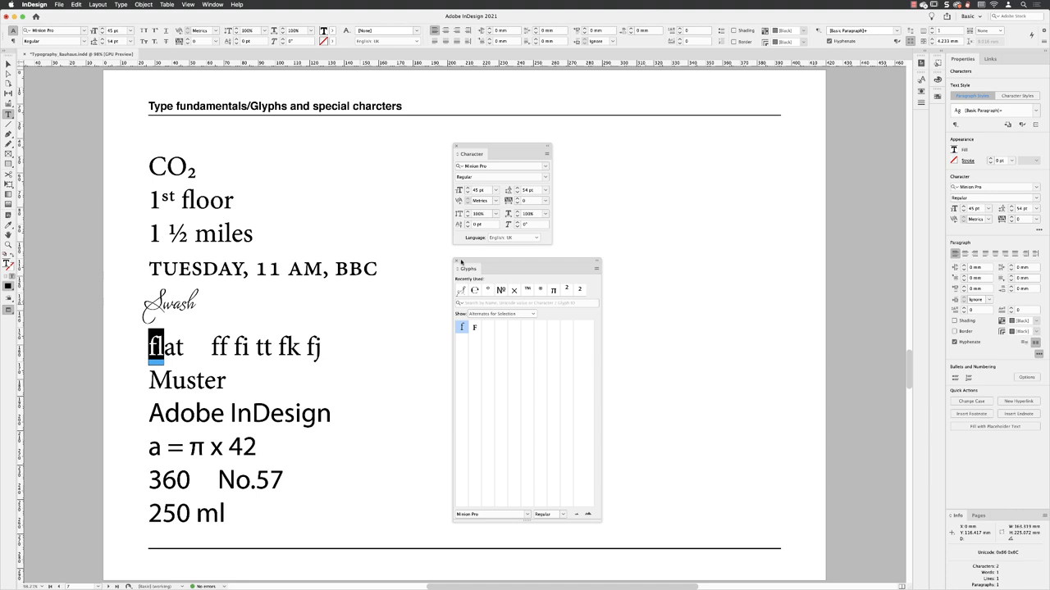
- Turn on Ligatures for the fl in flat and for the ff fi tt fk fj pairs
left_click(547, 154)
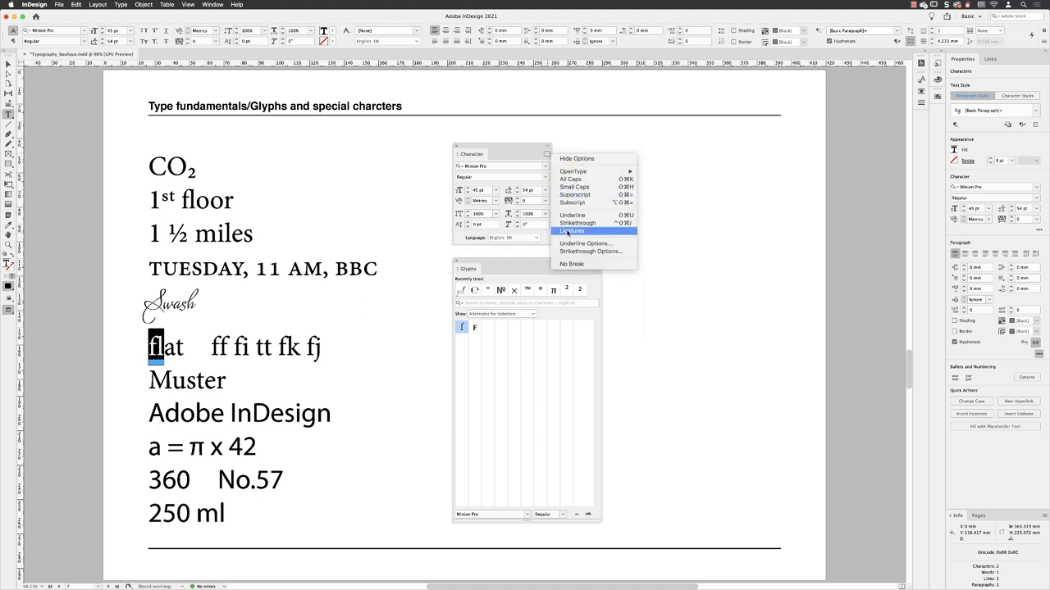
left_click(572, 230)
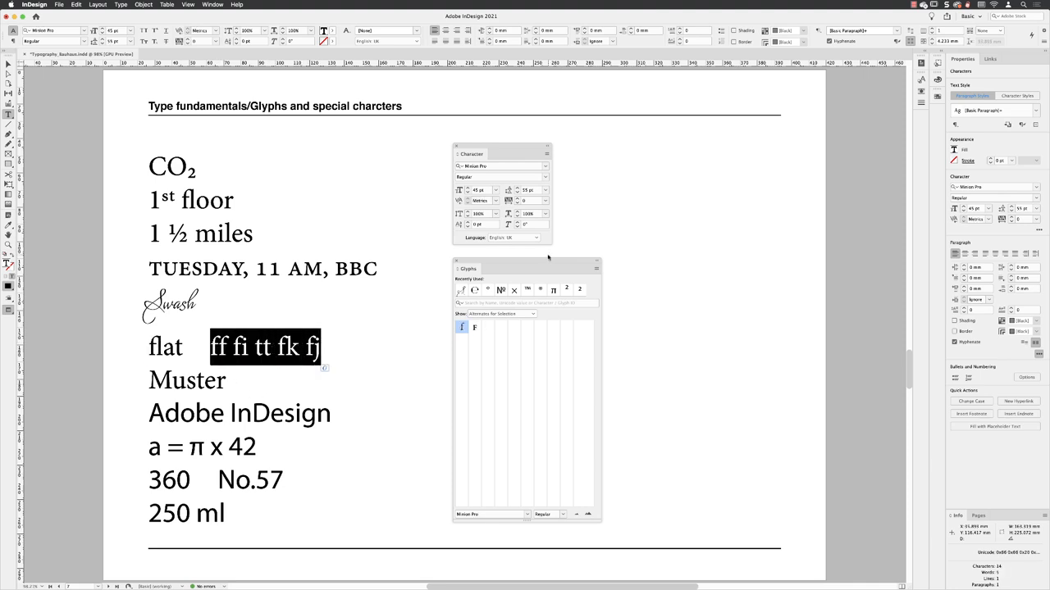
left_click(547, 154)
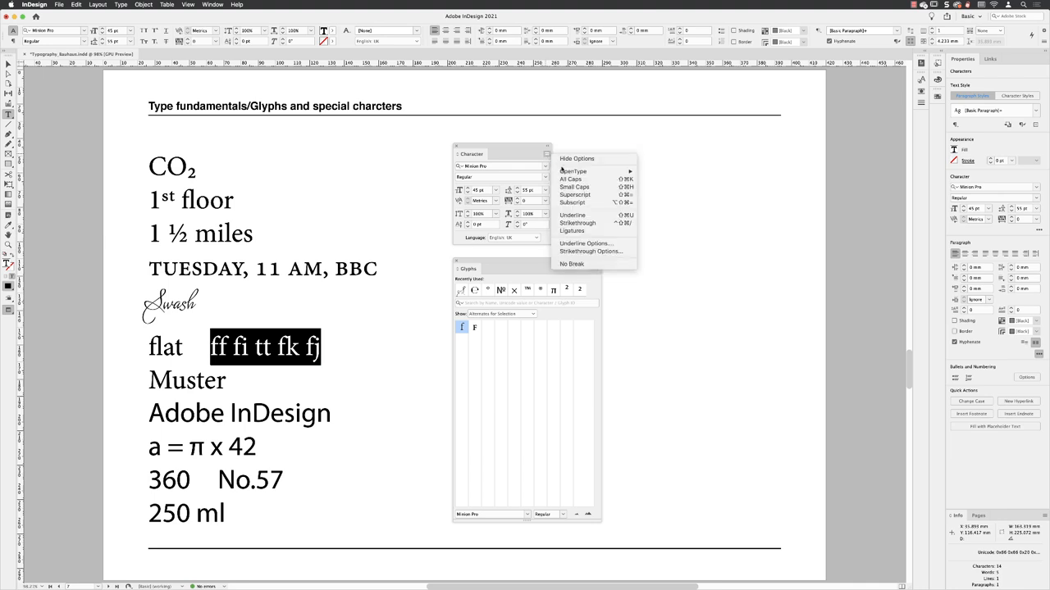
mouse_move(572, 231)
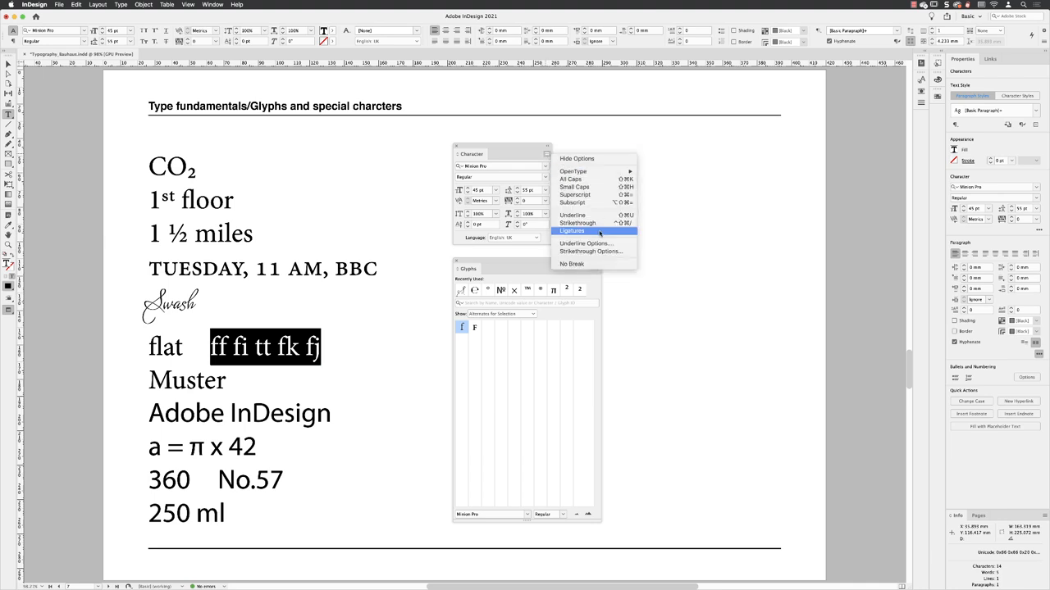
left_click(573, 230)
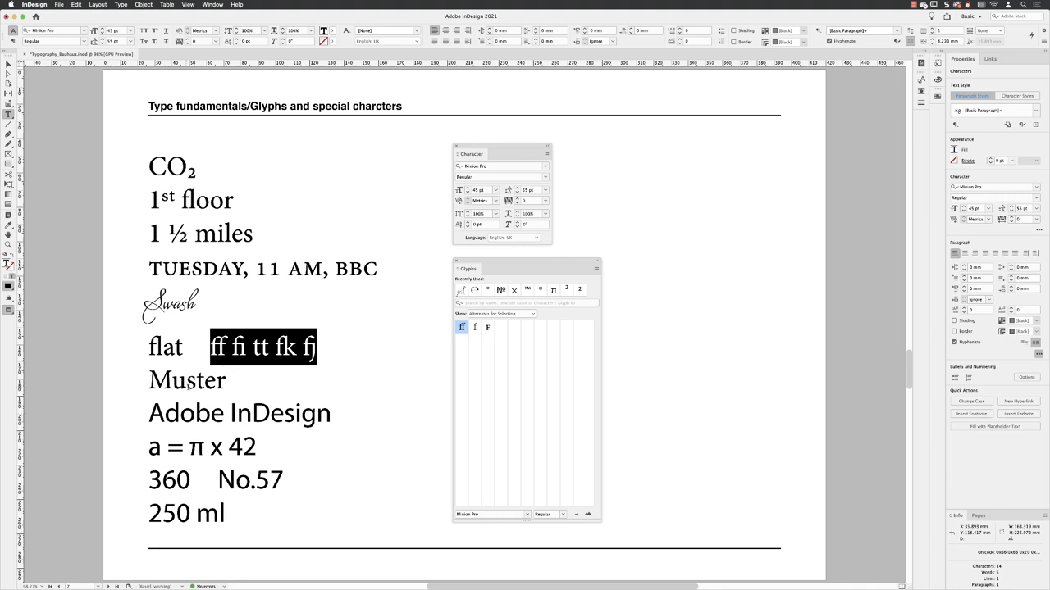
- Apply Discretionary Ligatures to the st in Muster
left_click(194, 380)
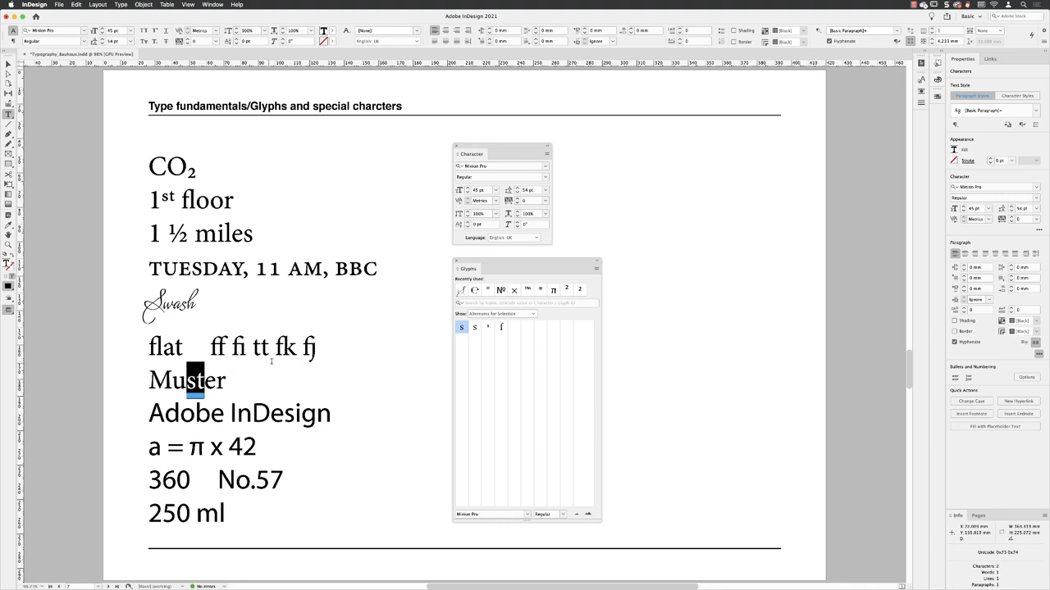
left_click(547, 154)
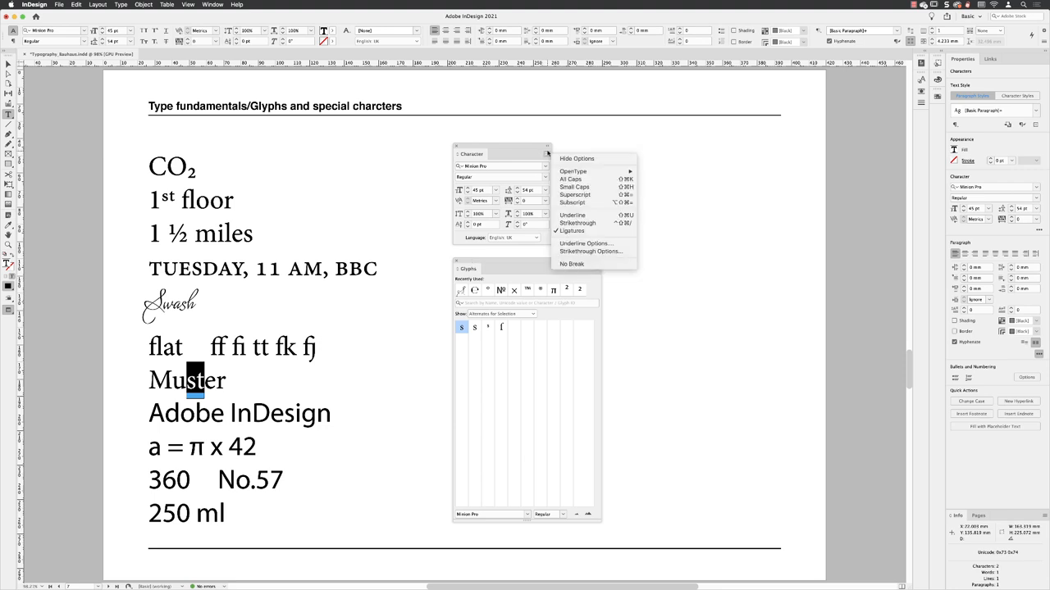
left_click(572, 172)
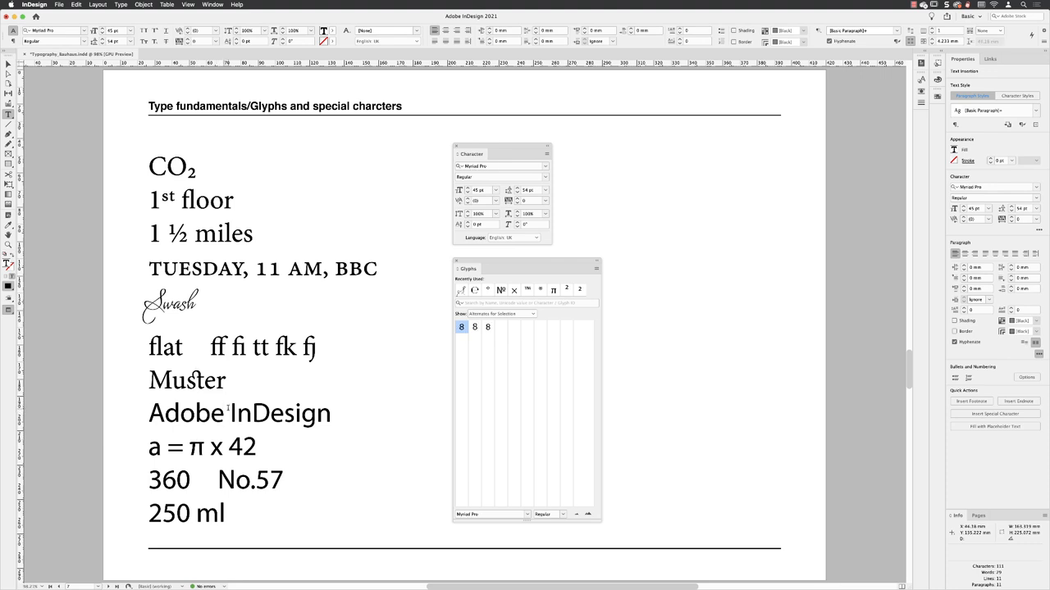
- Insert ® after 'Adobe' and ™ after 'InDesign' from Glyphs Symbols, then select the formula's x
left_click(501, 314)
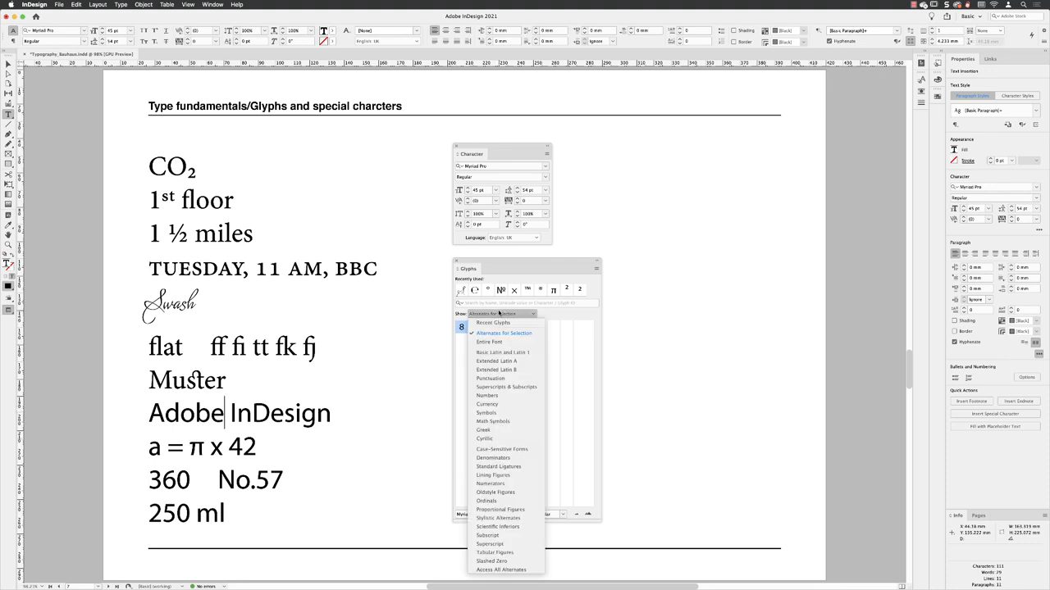
mouse_move(489, 342)
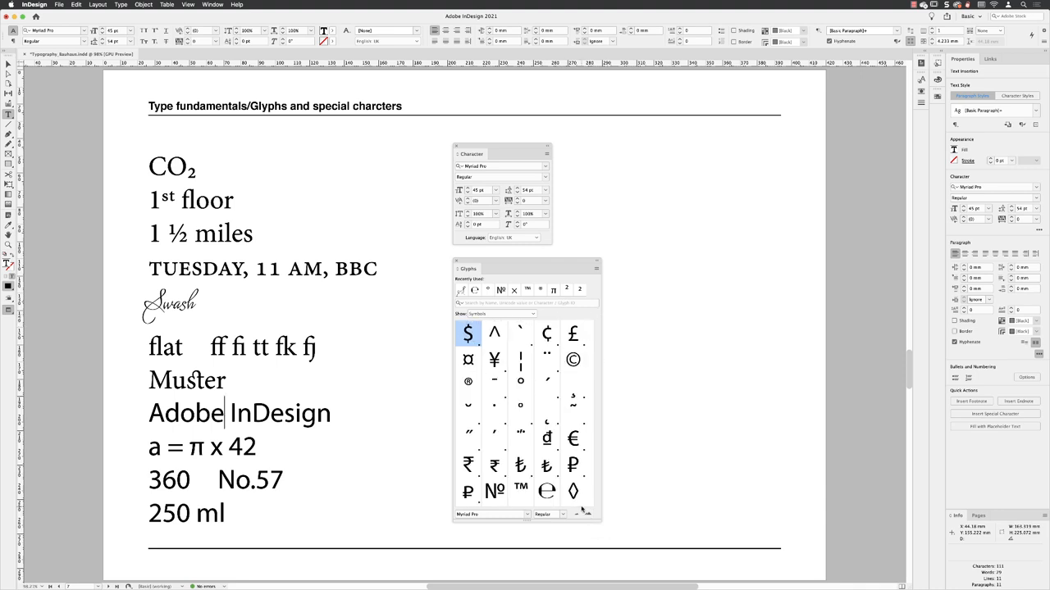
mouse_move(468, 382)
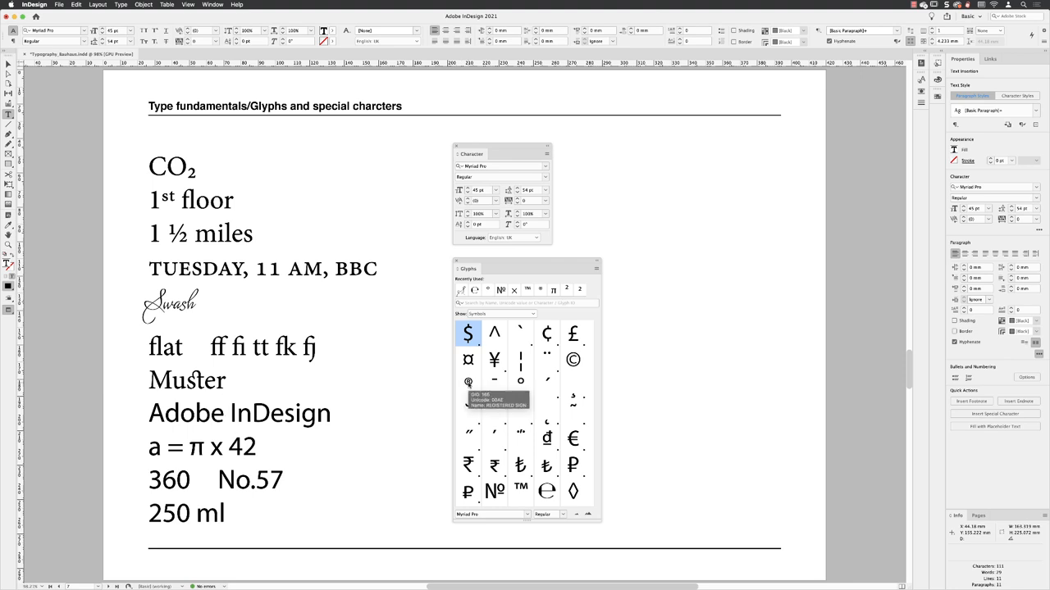
double_click(467, 383)
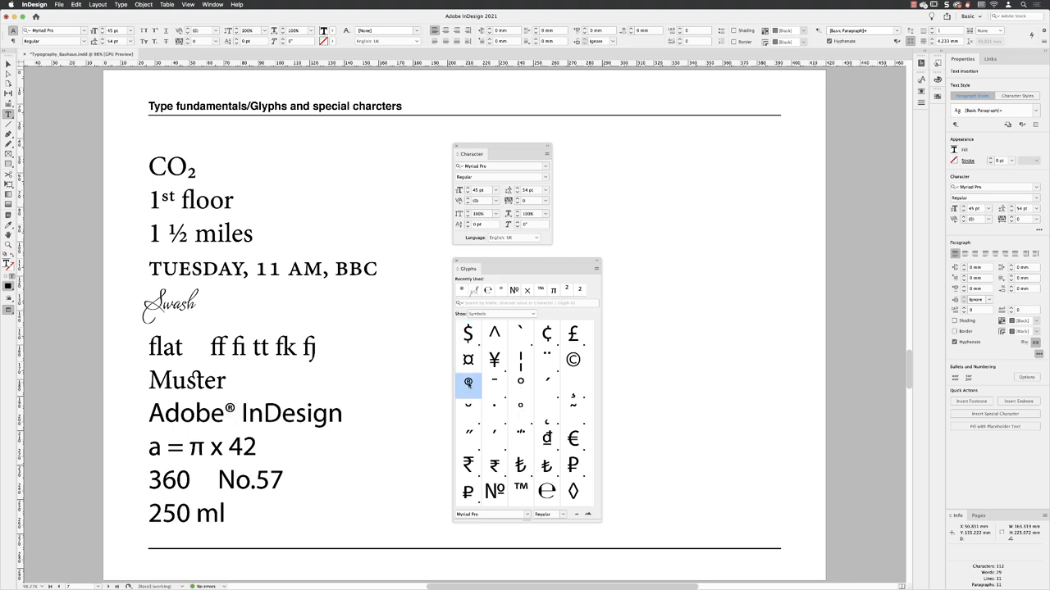
left_click(234, 412)
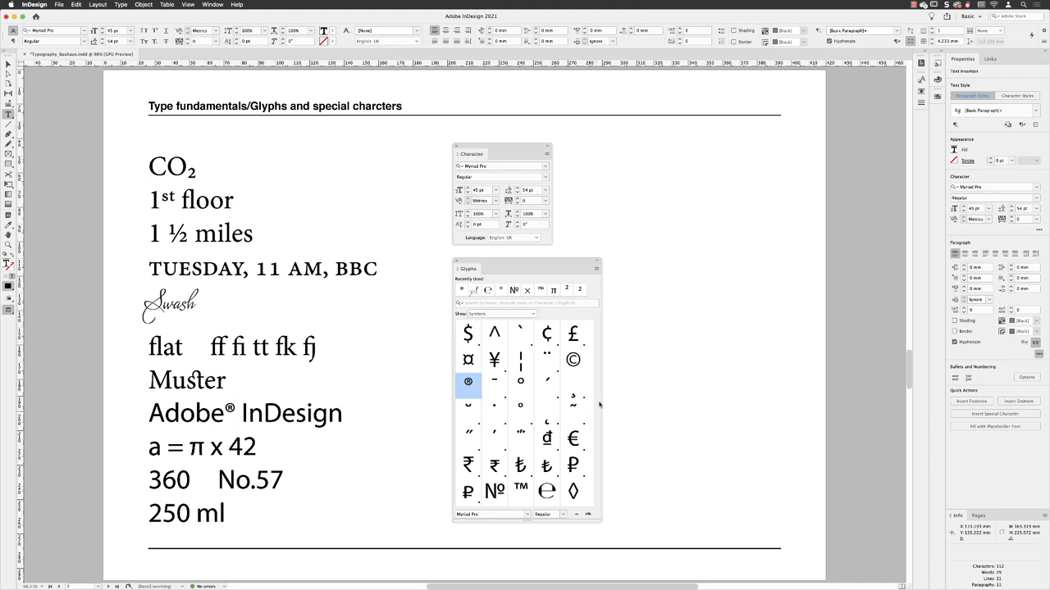
double_click(521, 490)
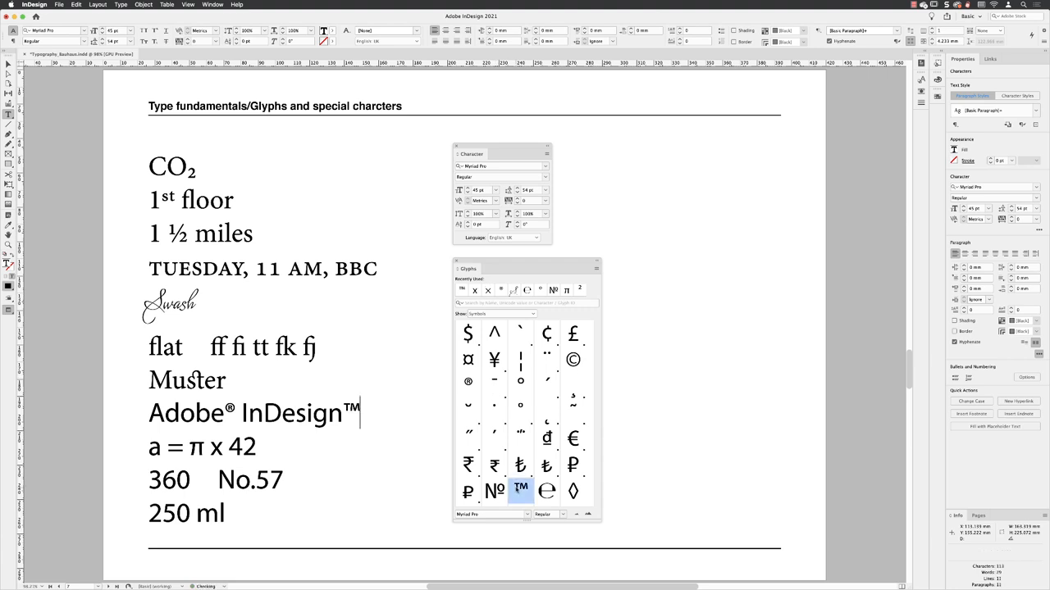
mouse_move(521, 487)
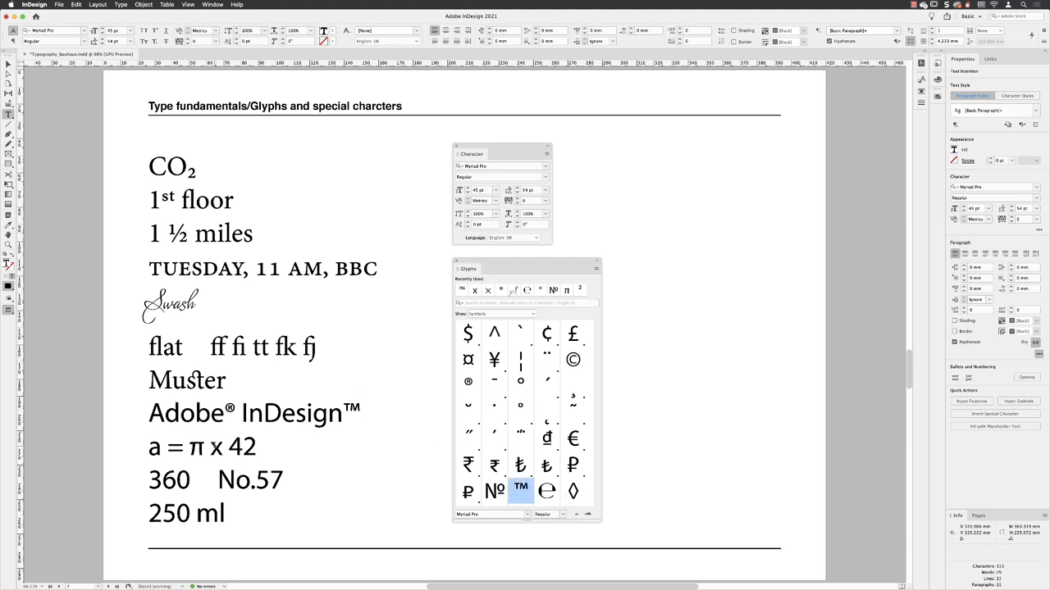
double_click(521, 487)
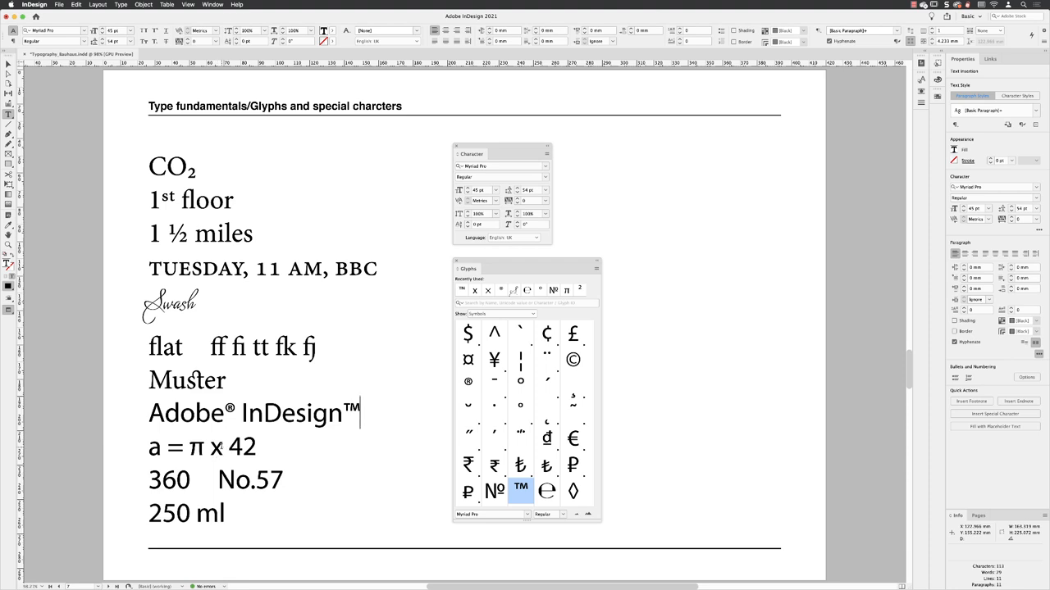
double_click(216, 447)
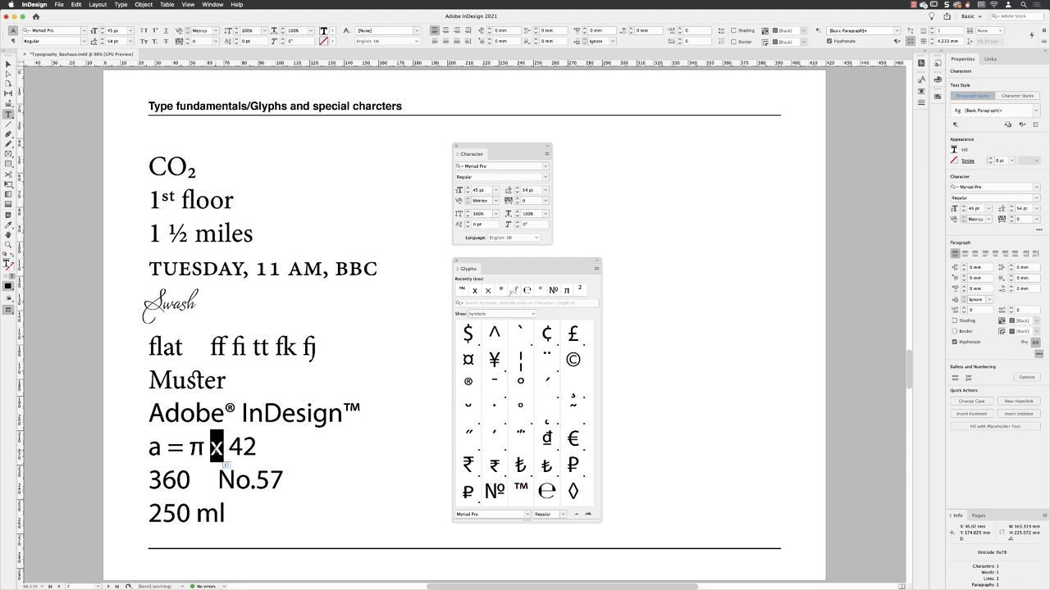
- Show Math Symbols in the Glyphs panel and replace the x with ×
left_click(533, 314)
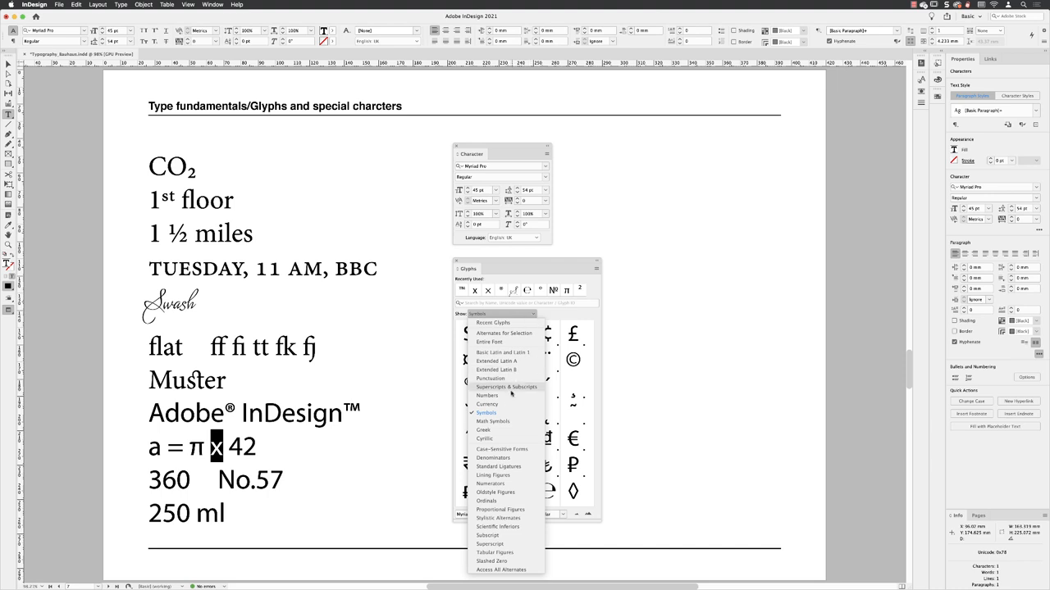
left_click(493, 420)
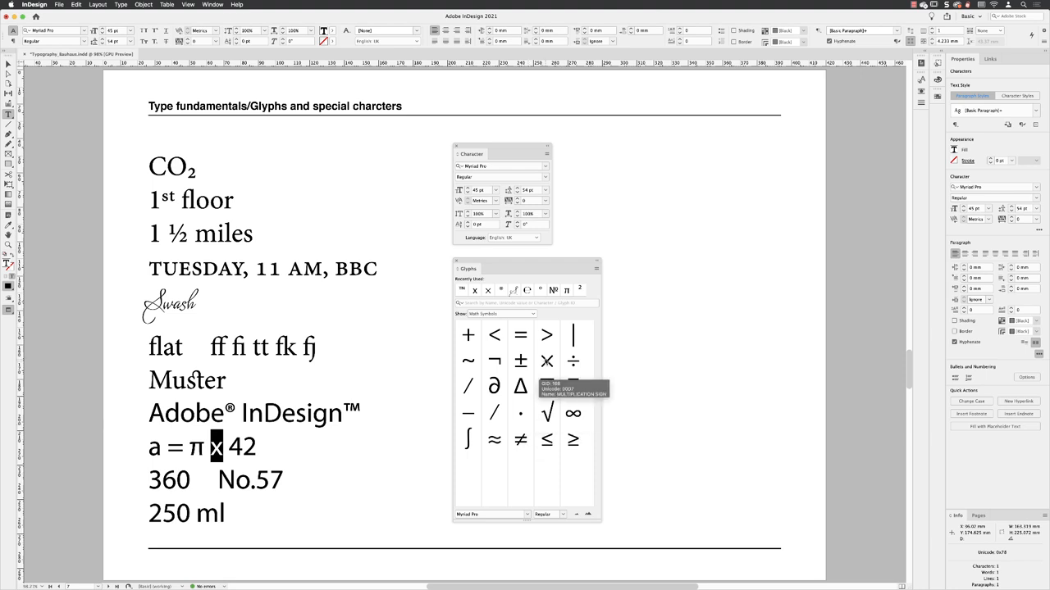
double_click(547, 361)
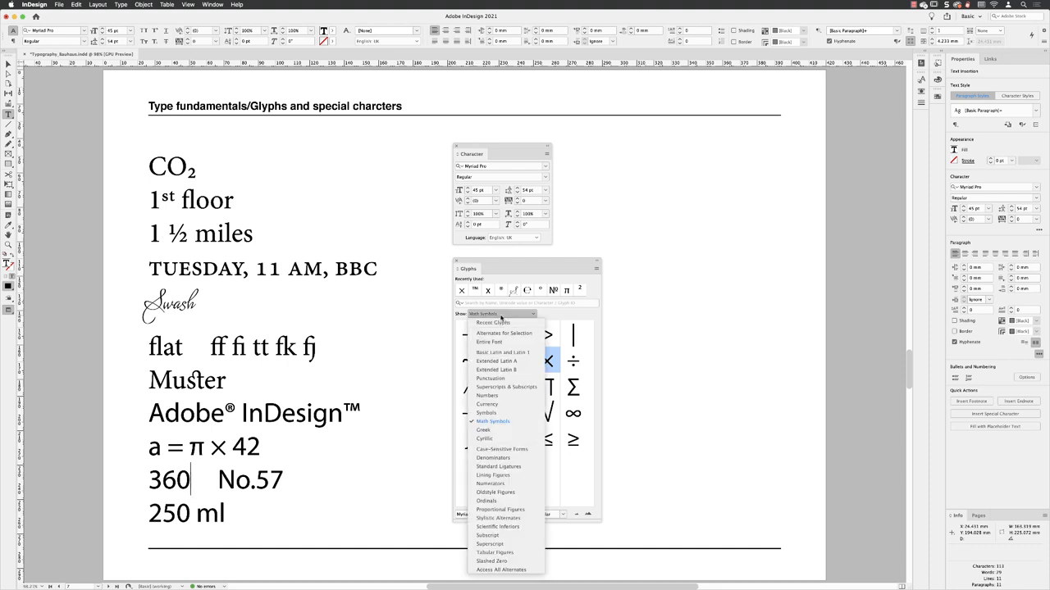
- Insert a degree sign after 360 from the Symbols glyphs, then select No. in No.57
left_click(487, 413)
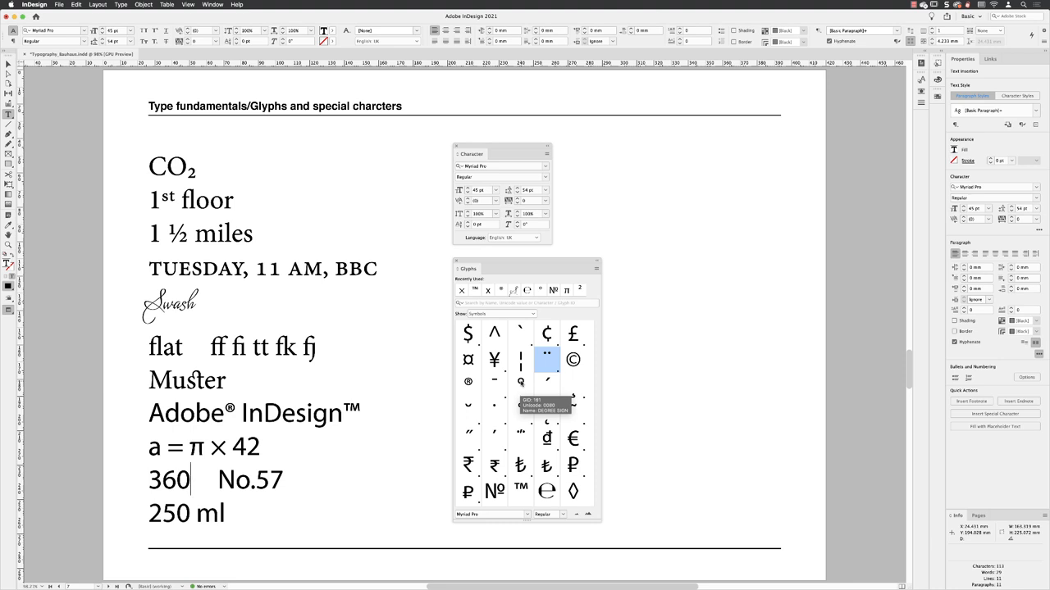
mouse_move(521, 382)
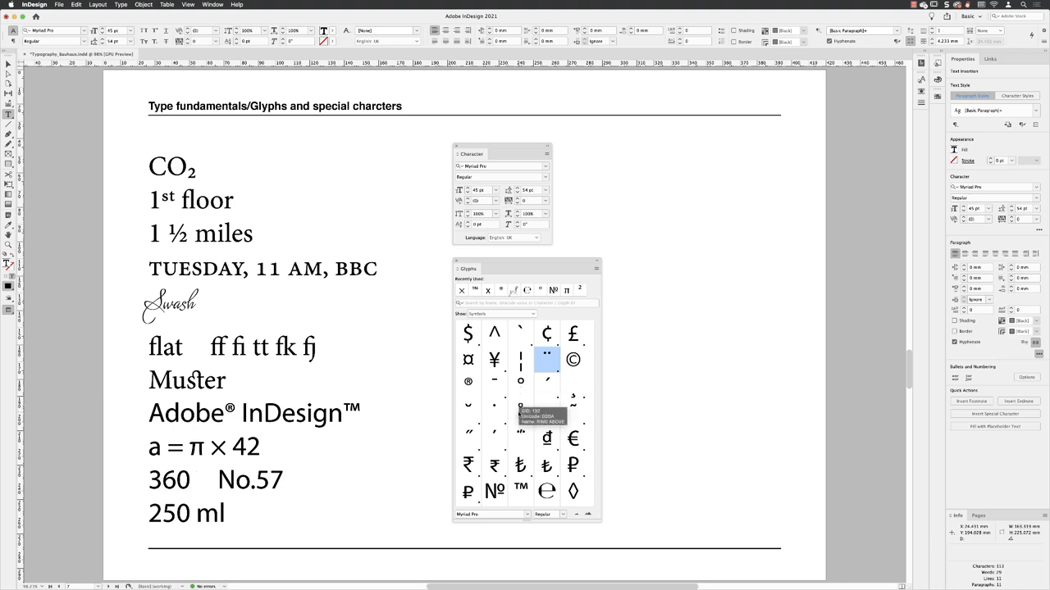
mouse_move(521, 392)
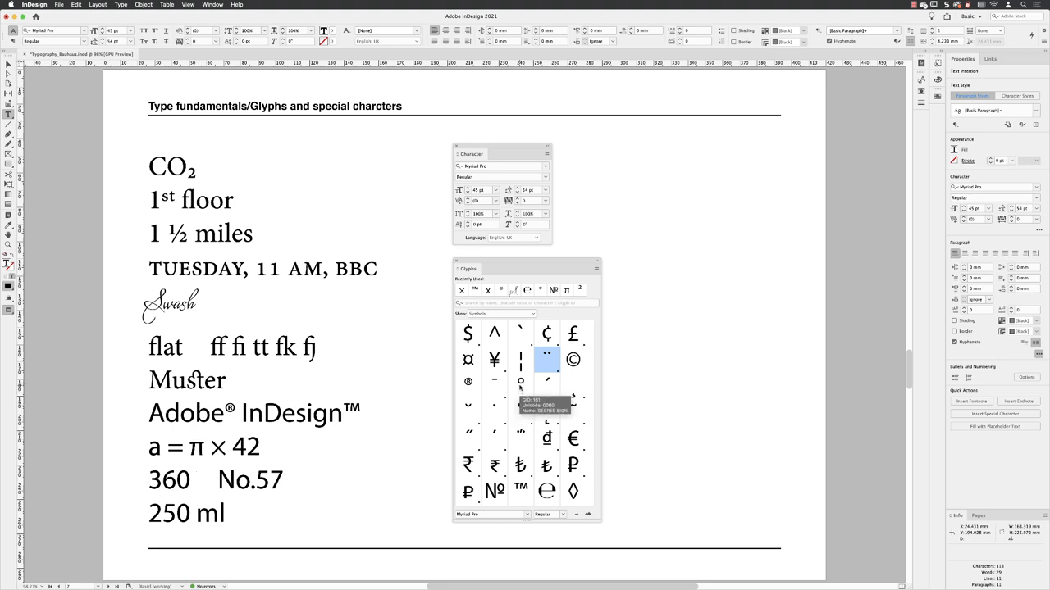
left_click(192, 480)
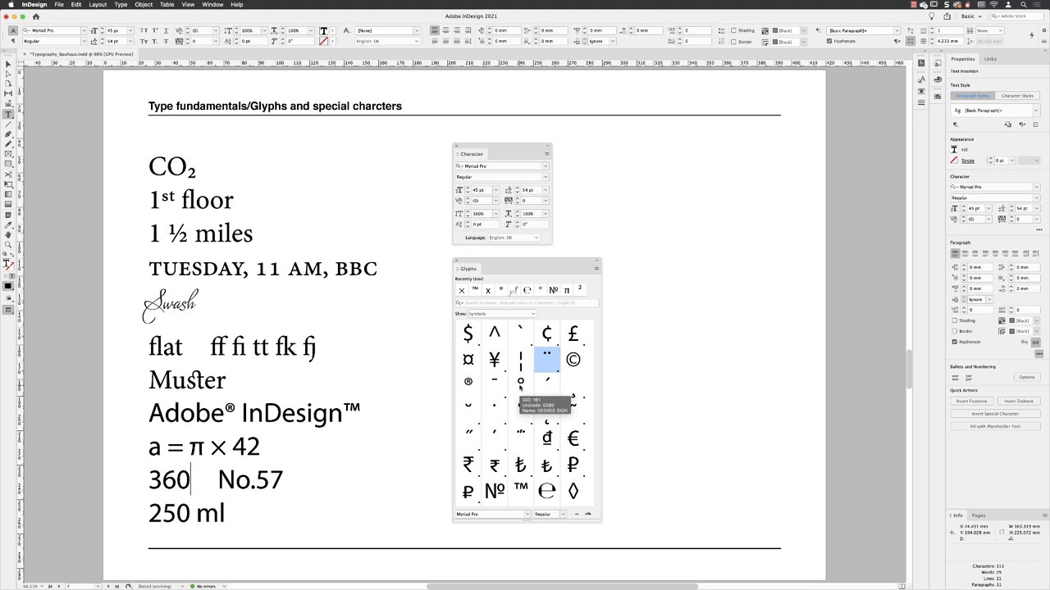
double_click(520, 385)
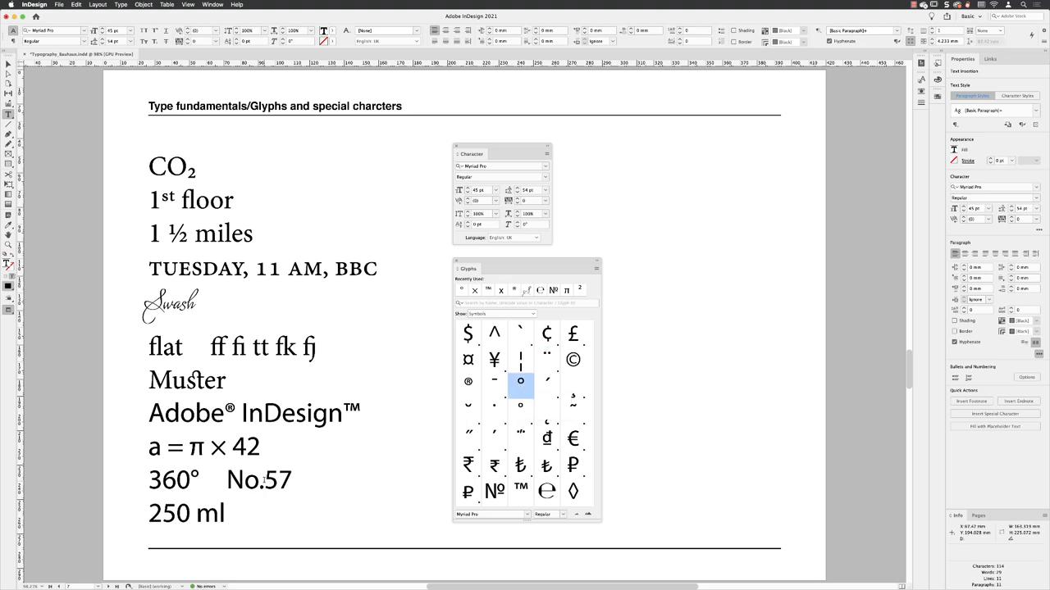
double_click(244, 480)
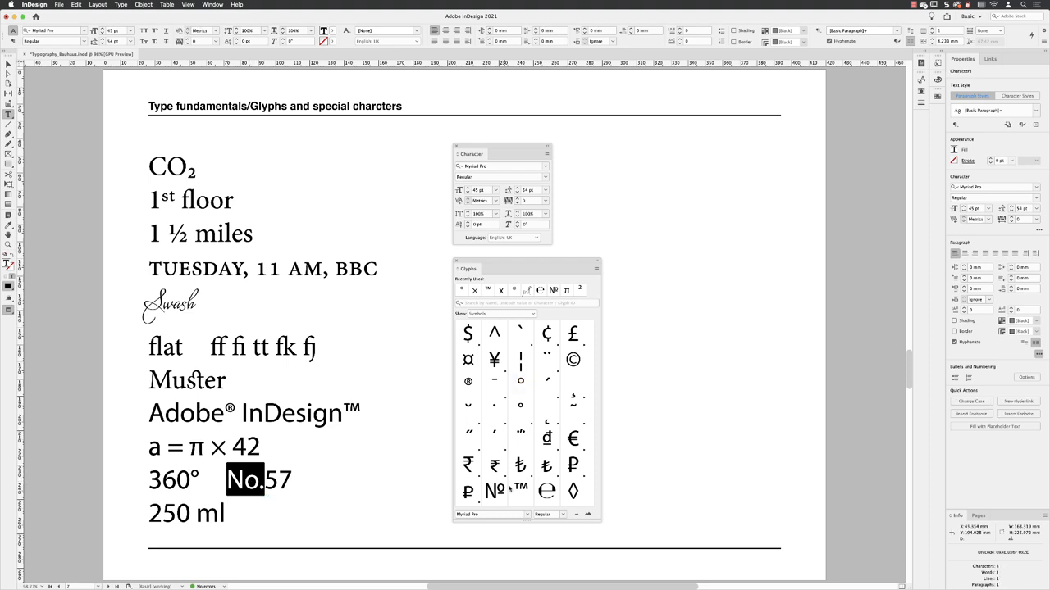
- Replace No. in No.57 with the numero sign №
double_click(494, 490)
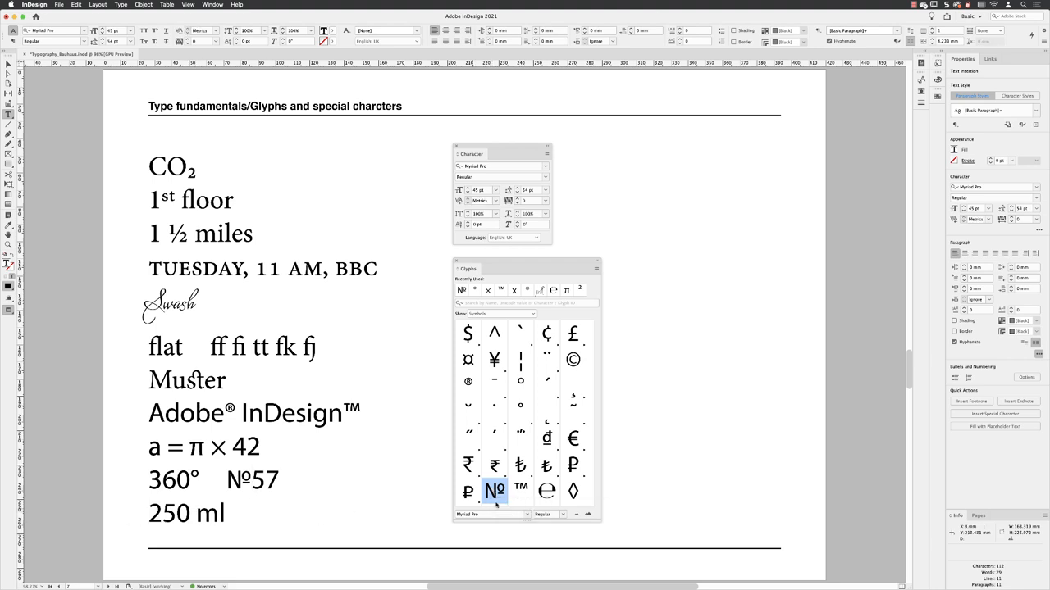
- Insert the estimated sign ℮ before 250 ml
double_click(547, 491)
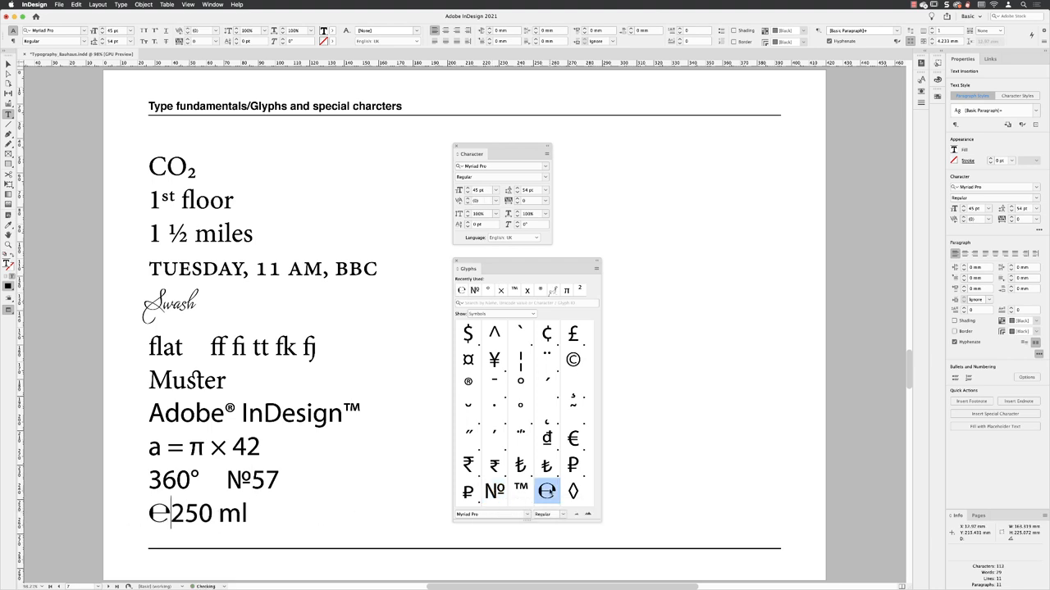
- Separate ℮ from 250 ml with a space and show the Character panel's OpenType options
double_click(547, 491)
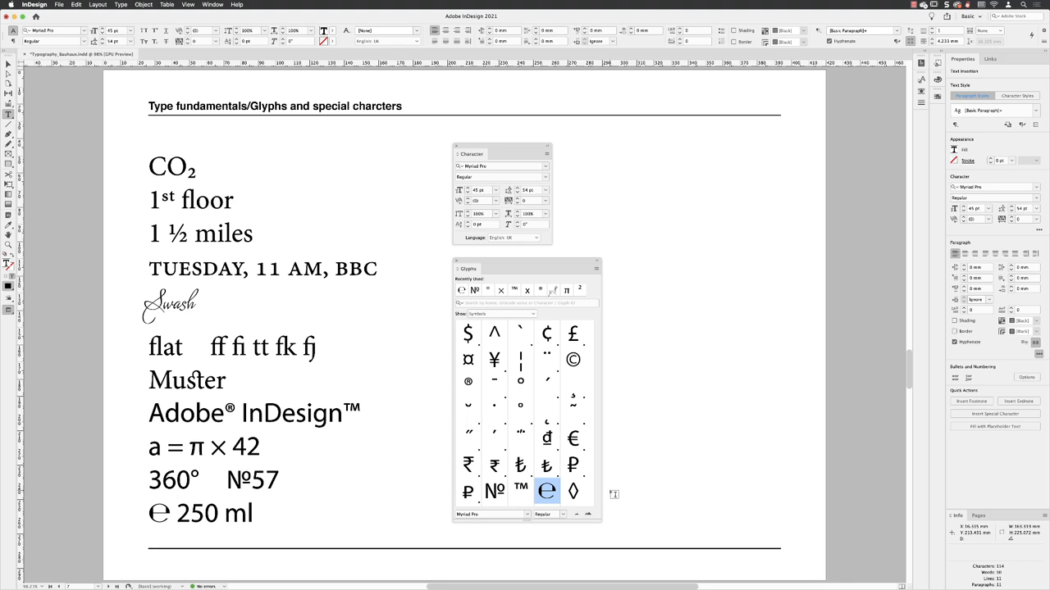
mouse_move(547, 491)
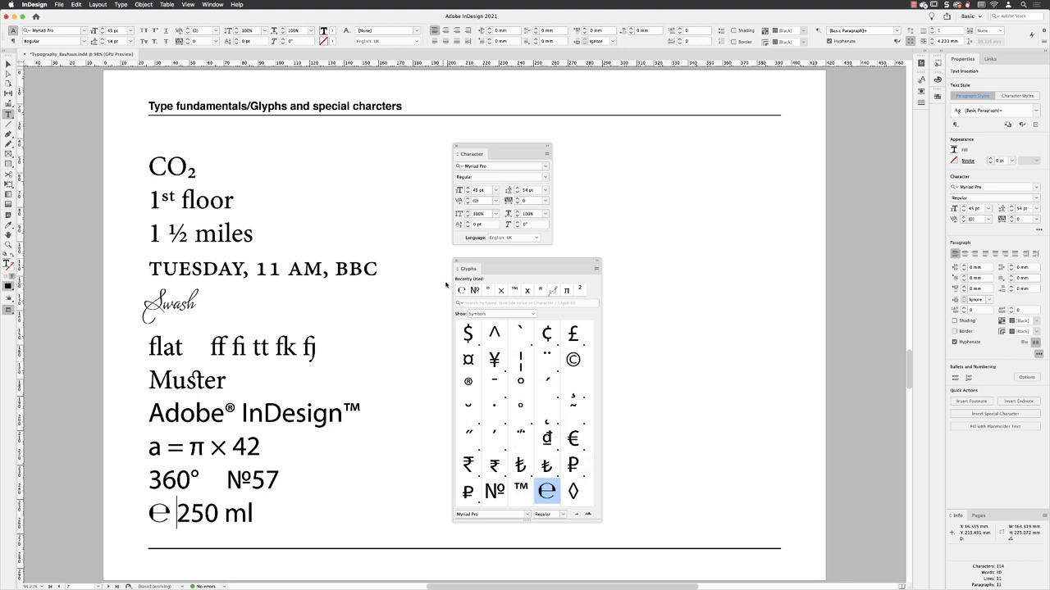
mouse_move(573, 402)
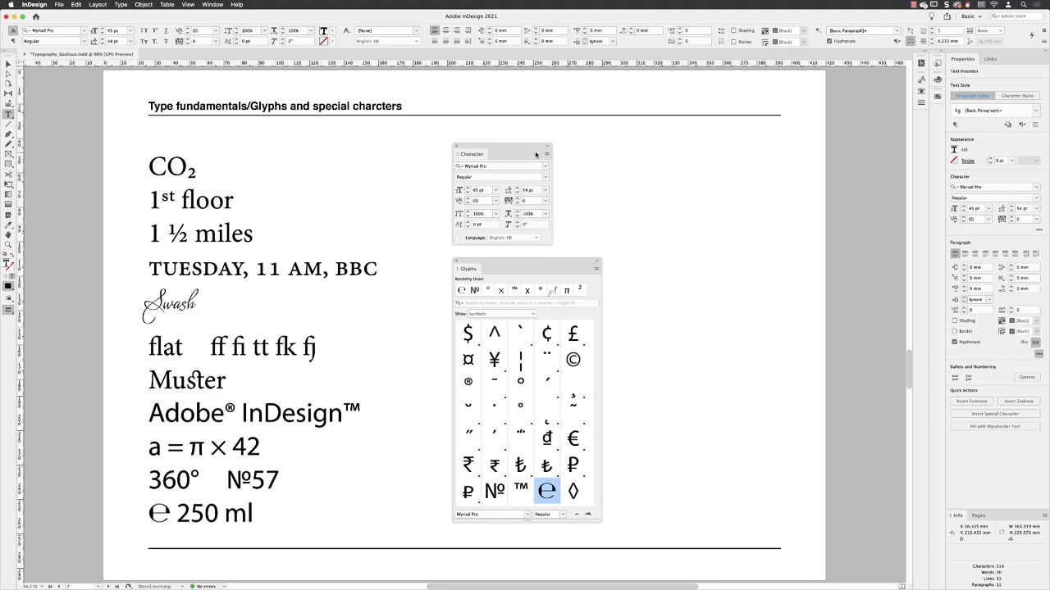
left_click(546, 154)
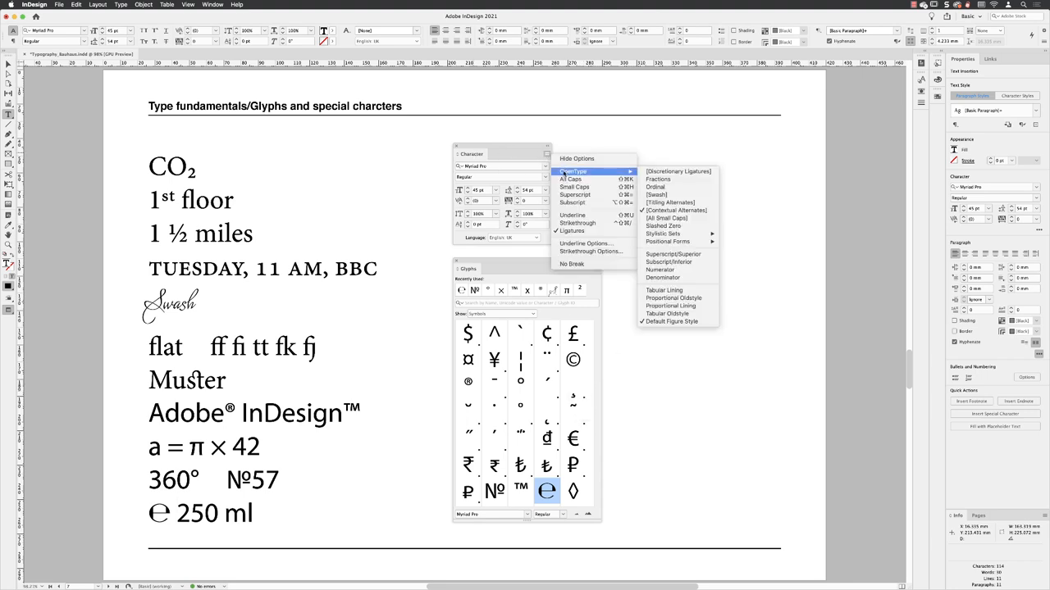